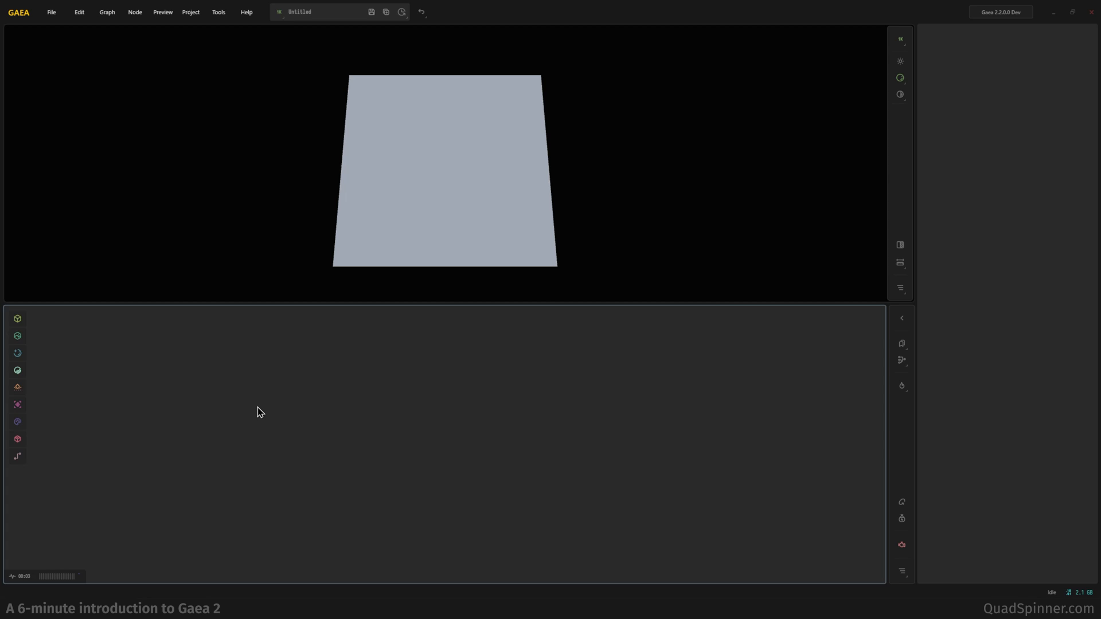
pyautogui.moveTo(253, 411)
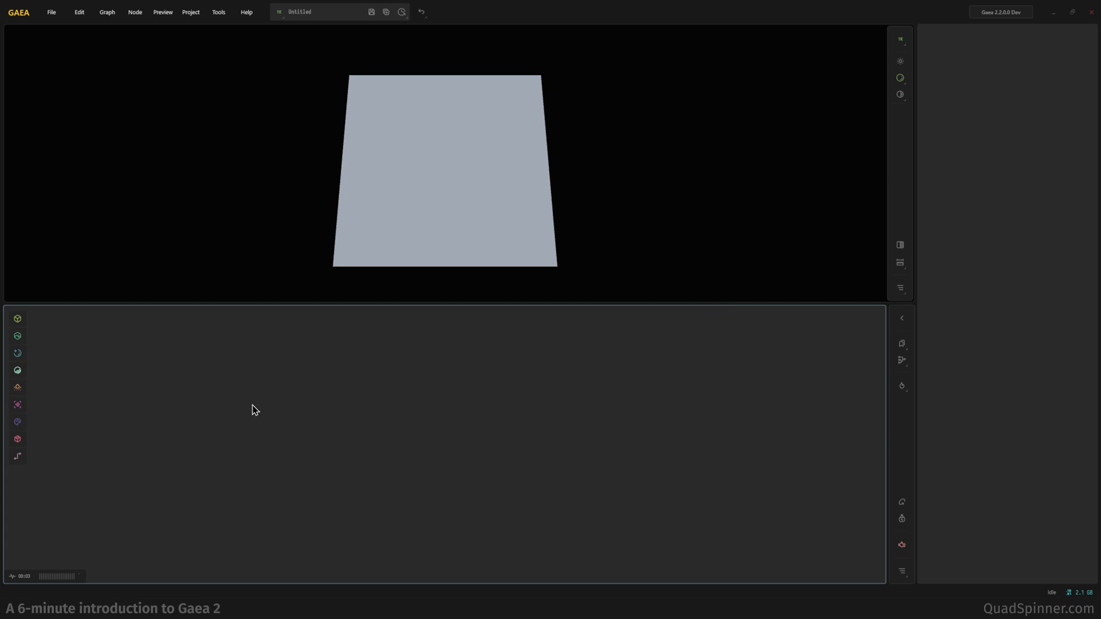
pyautogui.moveTo(385, 343)
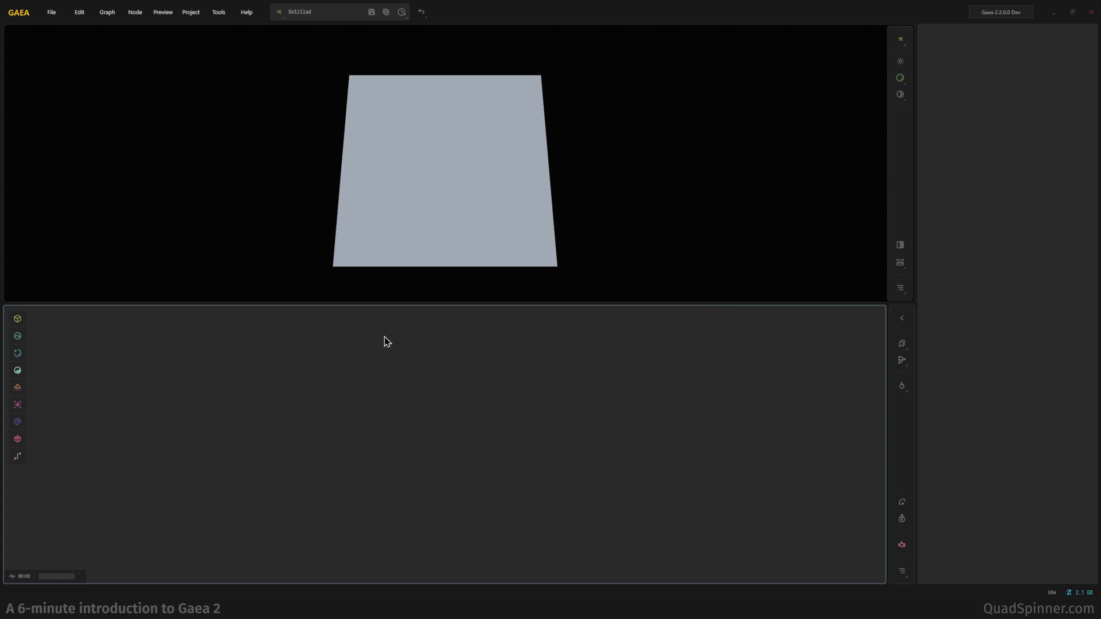
pyautogui.moveTo(383, 355)
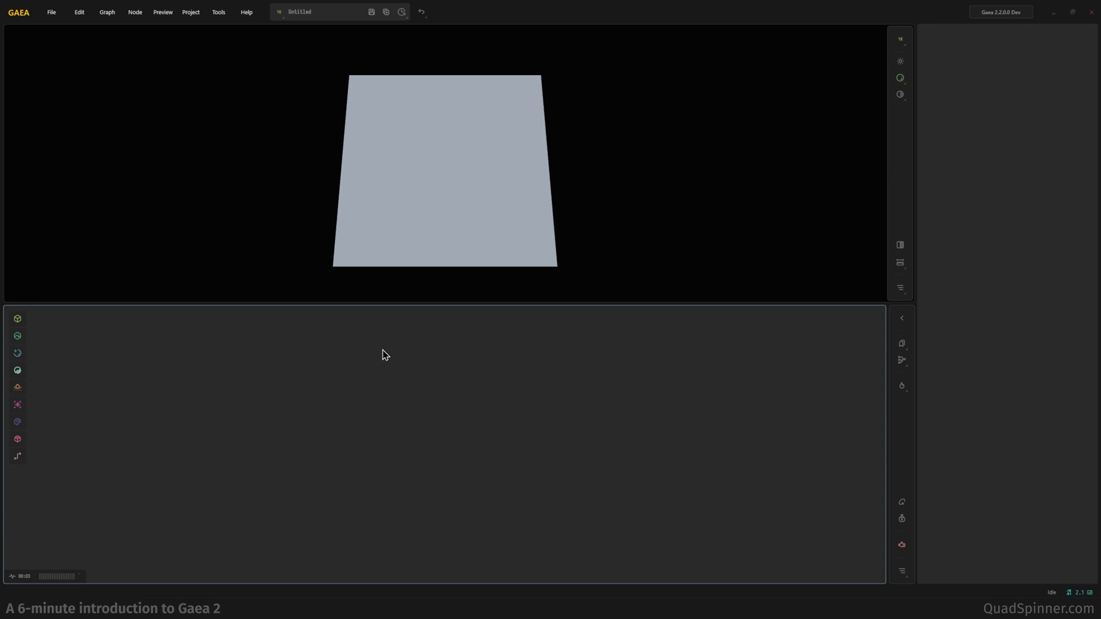
pyautogui.moveTo(245, 408)
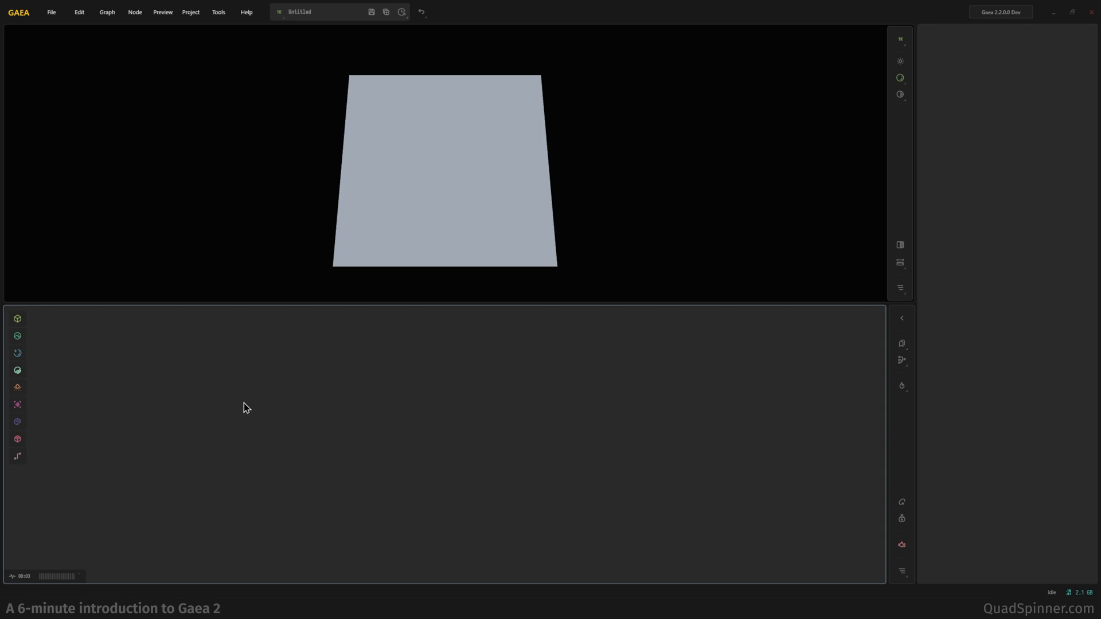
pyautogui.moveTo(229, 372)
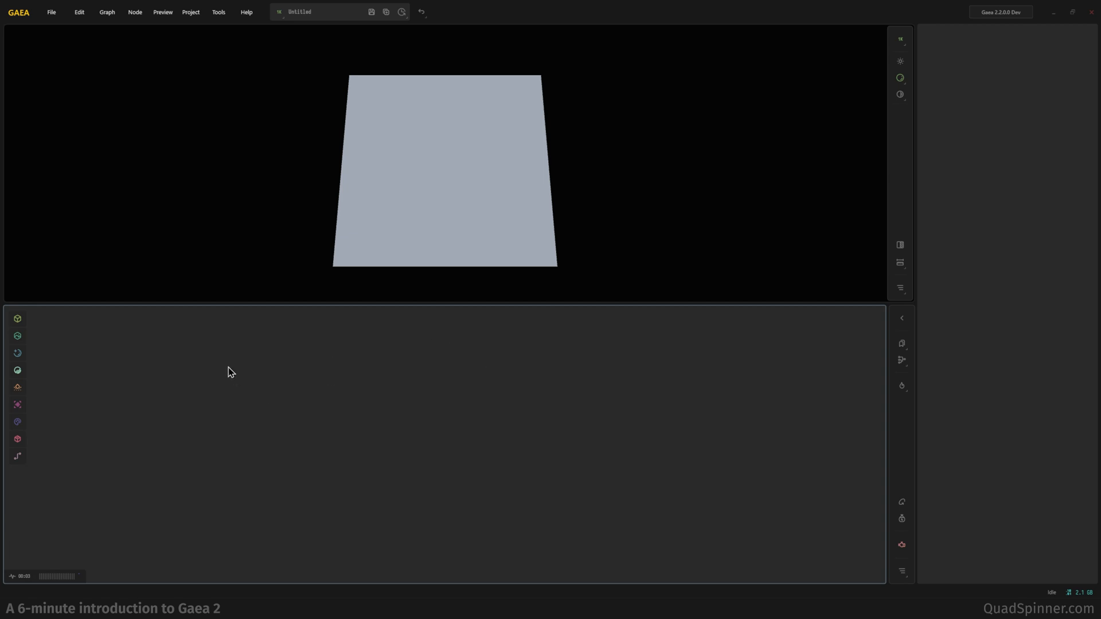
pyautogui.moveTo(211, 370)
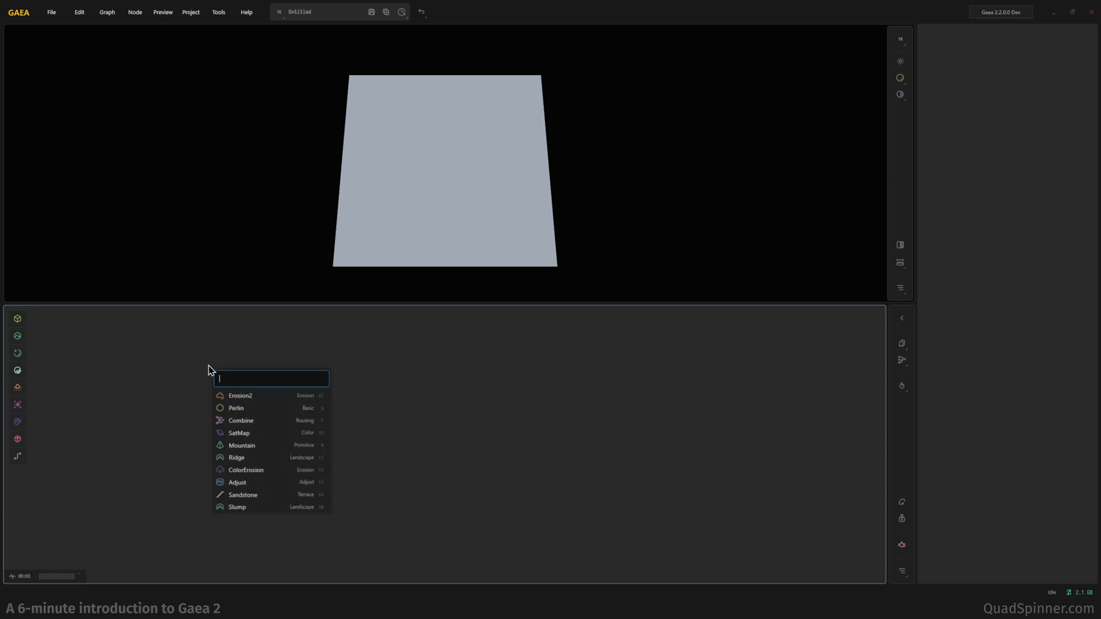
# Add a Mountain node by searching 'mount', then browse the Primitive node catalogue.
pyautogui.write('mount')
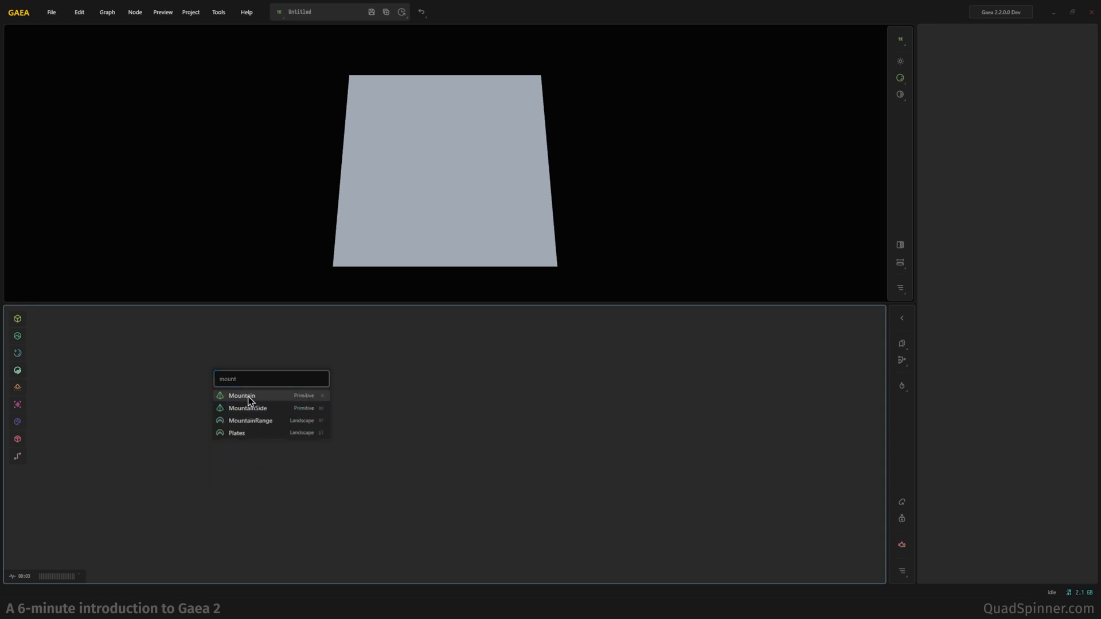
pyautogui.click(242, 396)
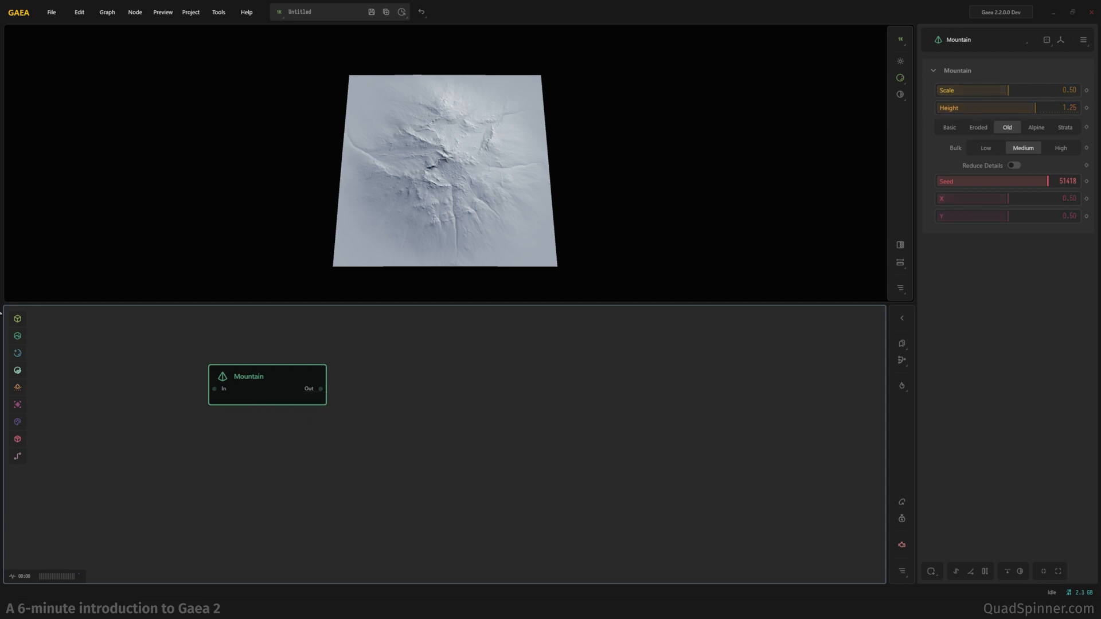
pyautogui.click(17, 336)
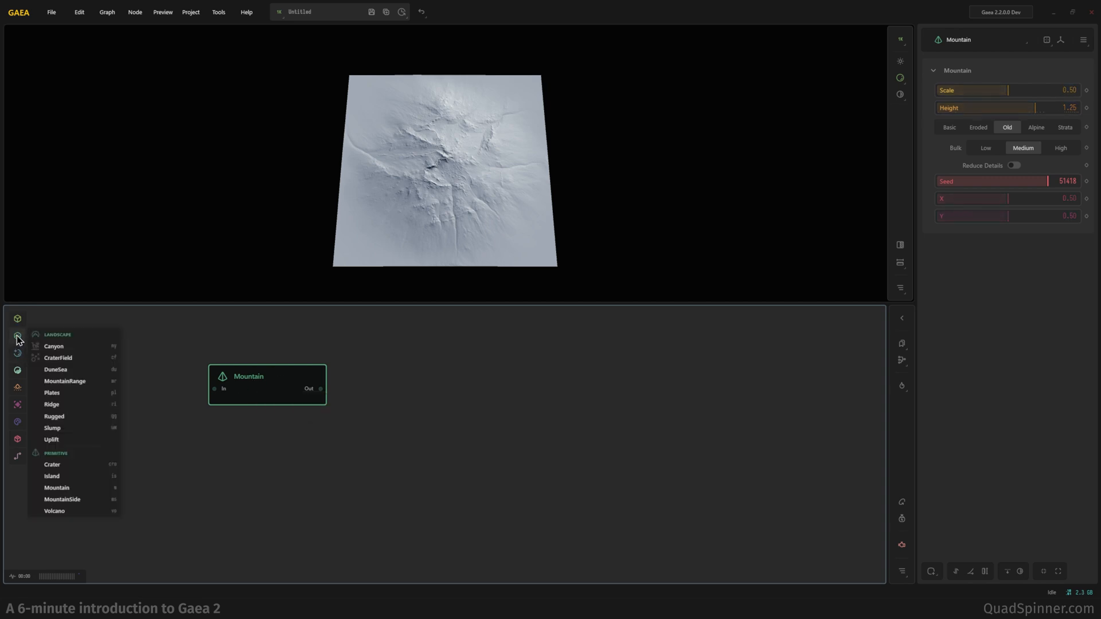
pyautogui.moveTo(62, 479)
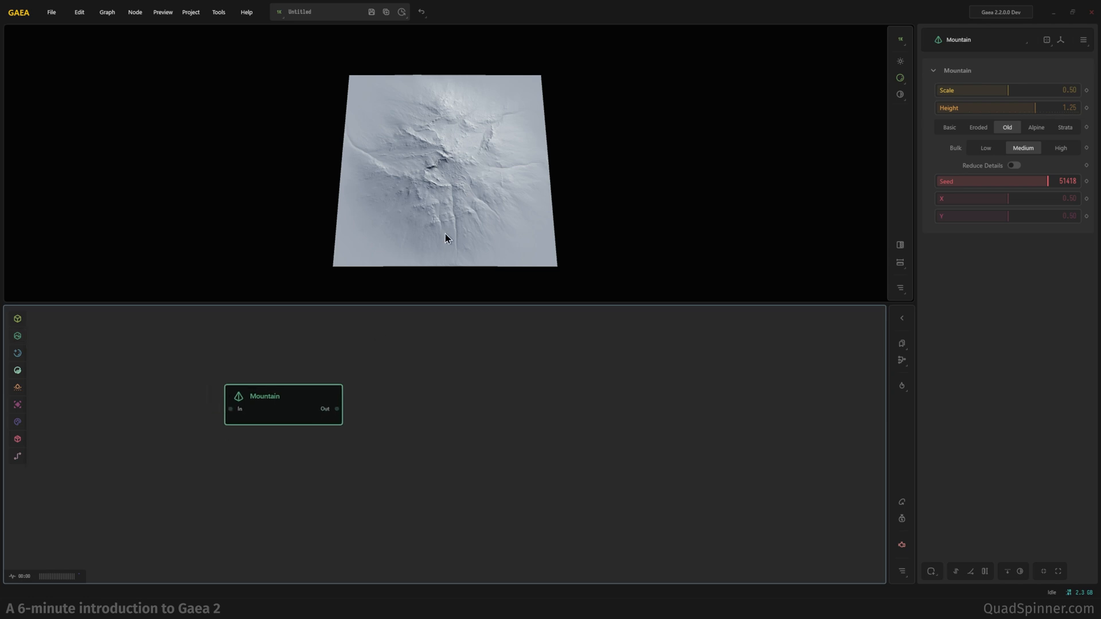
# Orbit the mountain preview and switch the Mountain to the Alpine style.
pyautogui.moveTo(446, 237); pyautogui.dragTo(558, 208)
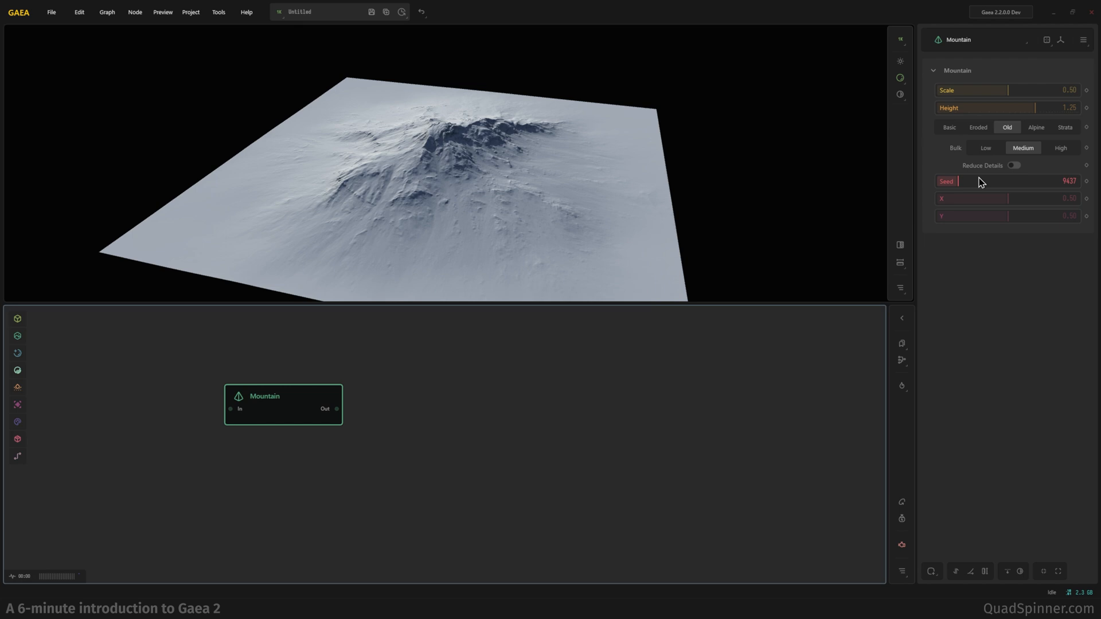
pyautogui.moveTo(681, 139)
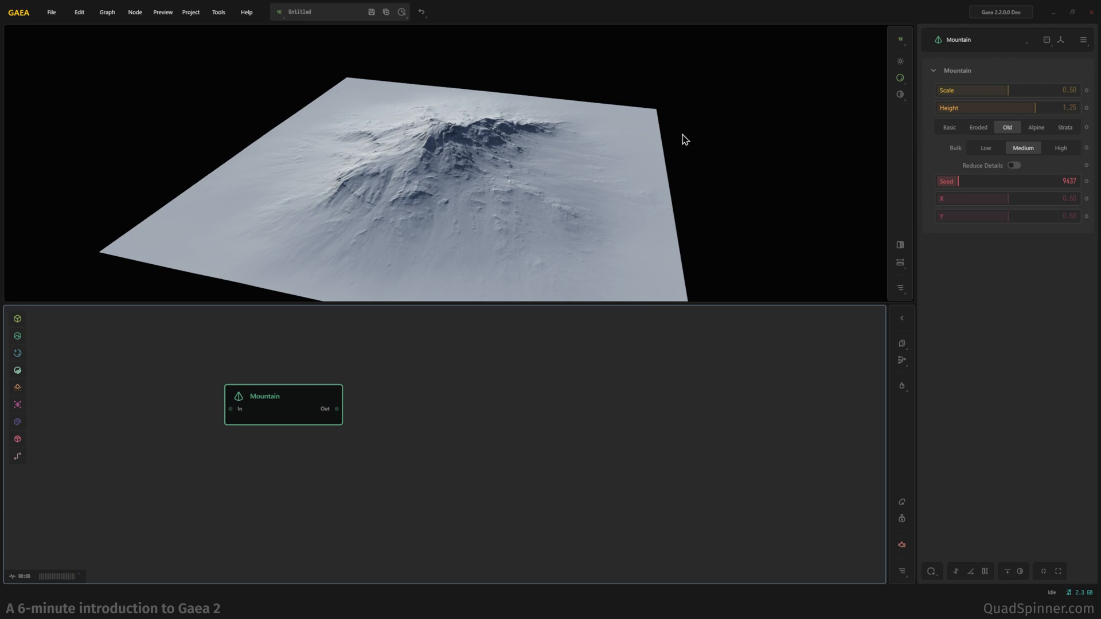
pyautogui.moveTo(684, 139); pyautogui.dragTo(494, 209)
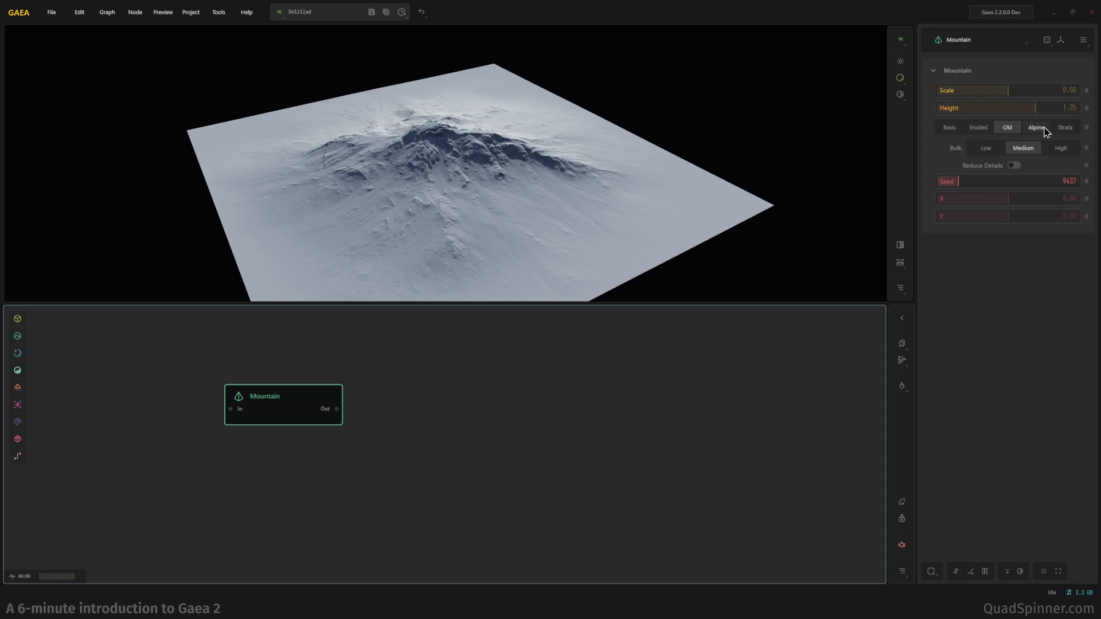
pyautogui.click(1037, 128)
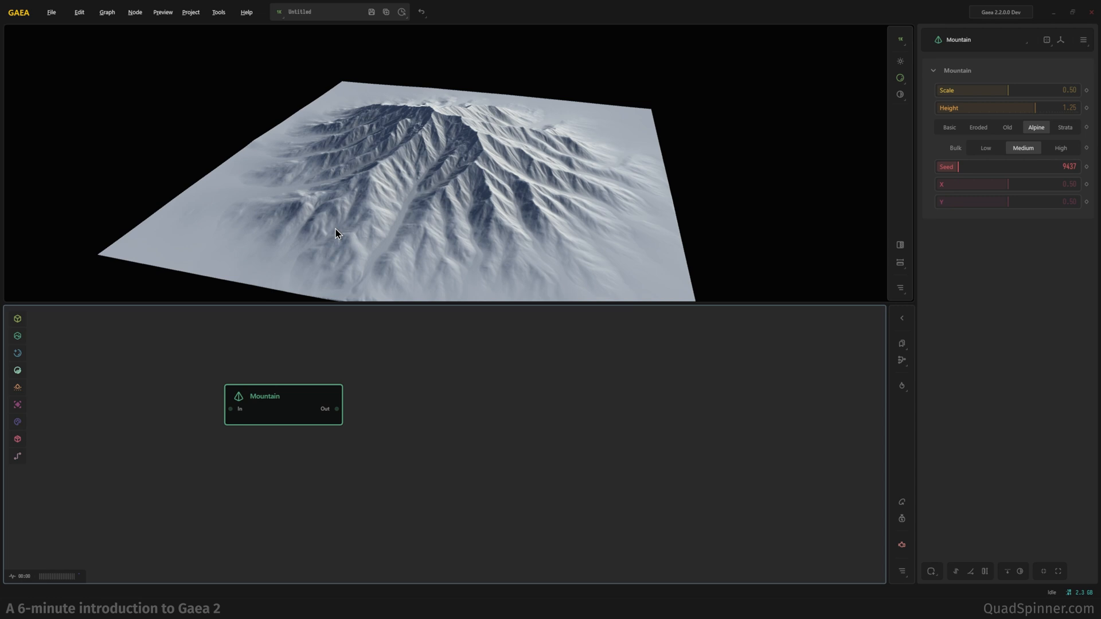
pyautogui.moveTo(661, 144)
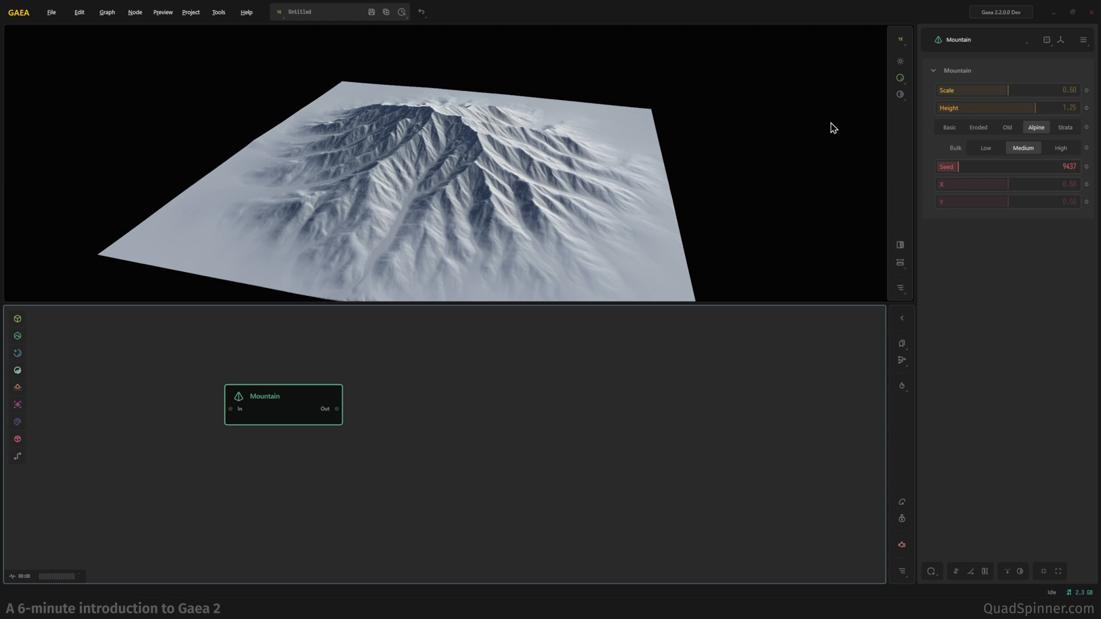
# Set the Mountain to Strata style, scale 0.79 and height 1.62, then orbit to inspect.
pyautogui.click(1065, 127)
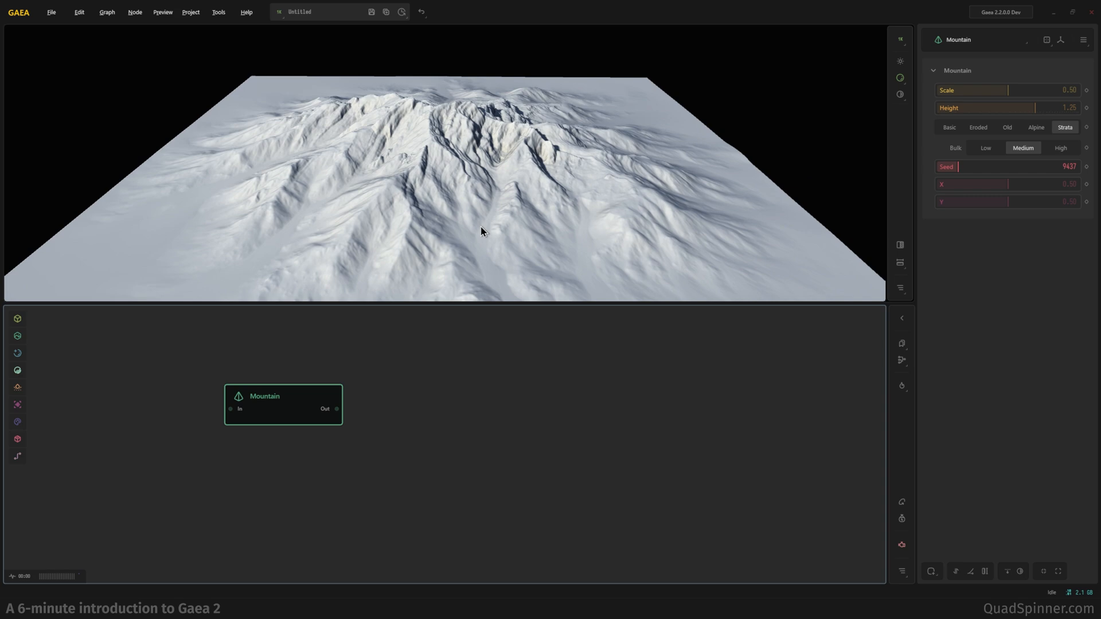
pyautogui.moveTo(482, 232); pyautogui.dragTo(466, 141)
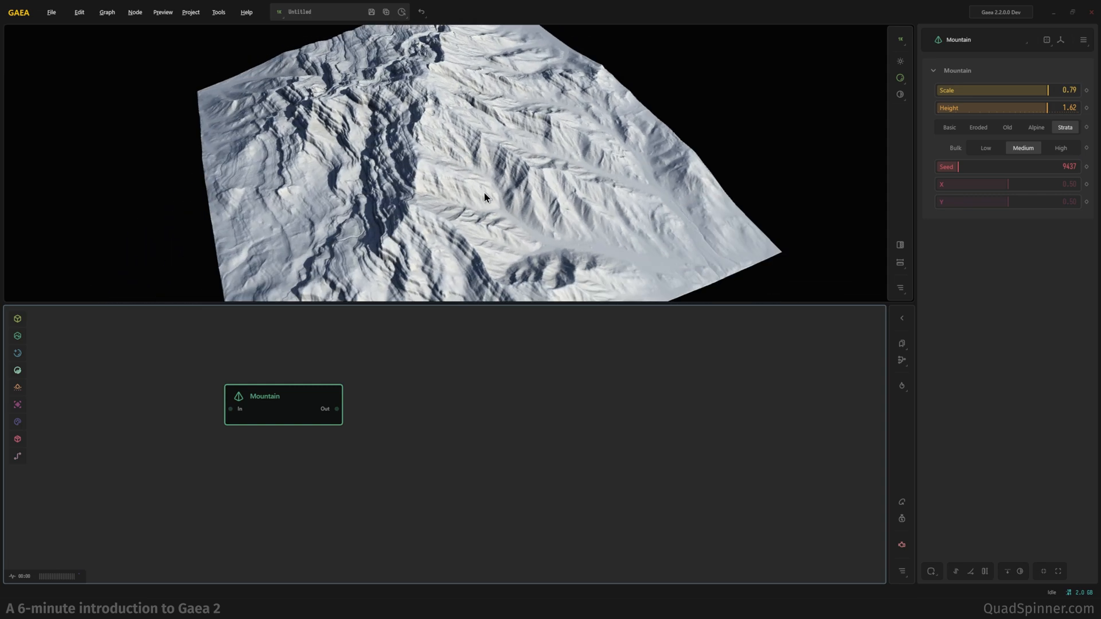
pyautogui.moveTo(484, 197); pyautogui.dragTo(646, 209)
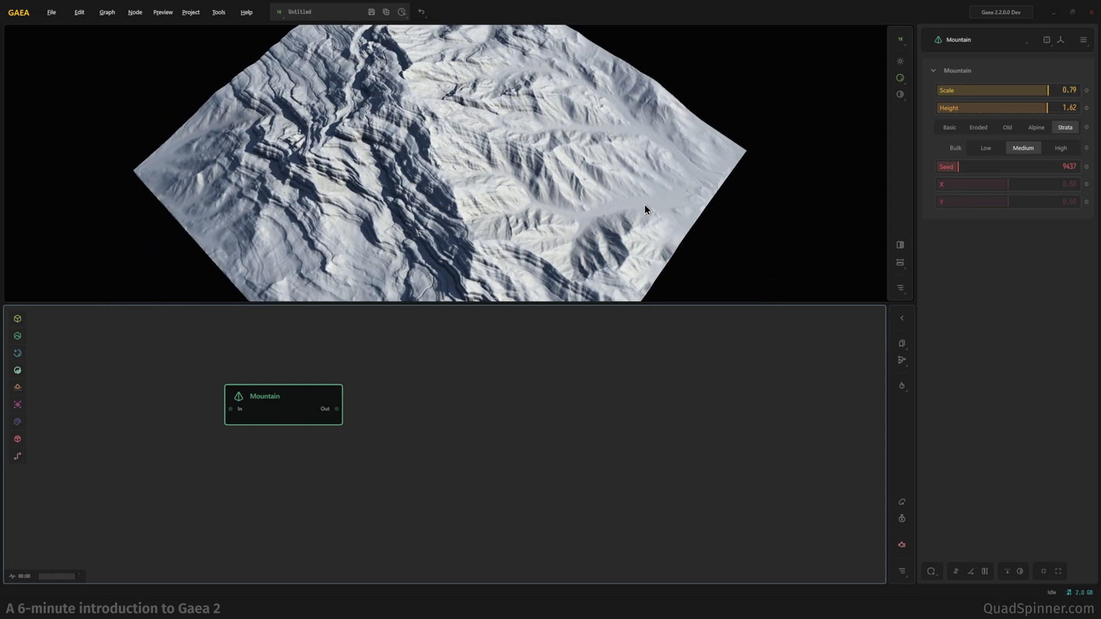
pyautogui.moveTo(647, 209); pyautogui.dragTo(534, 188)
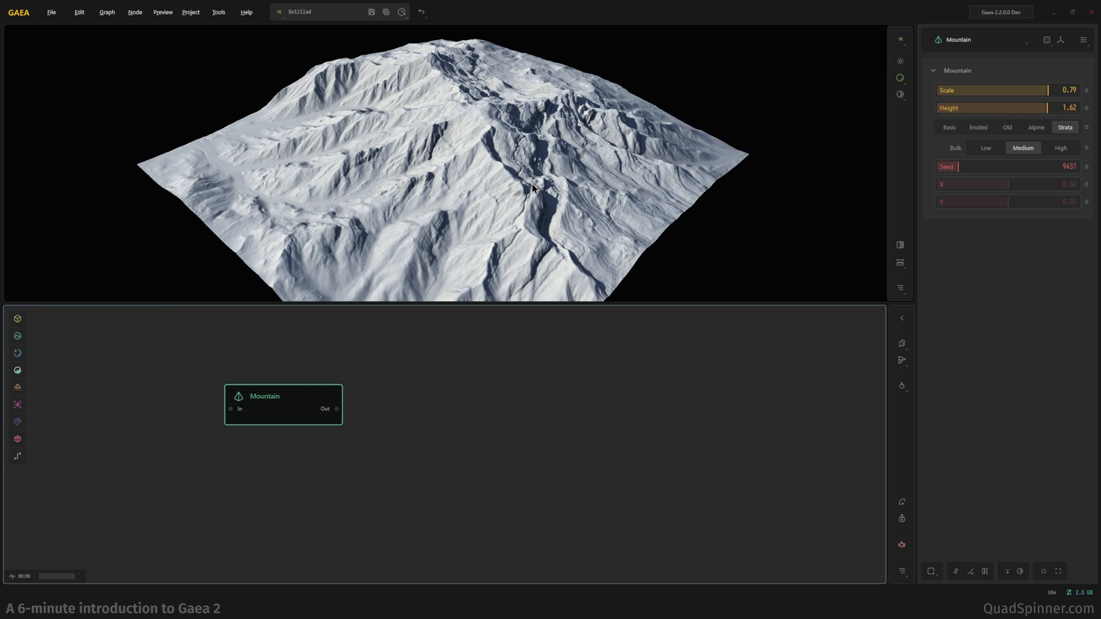
pyautogui.moveTo(531, 188); pyautogui.dragTo(575, 206)
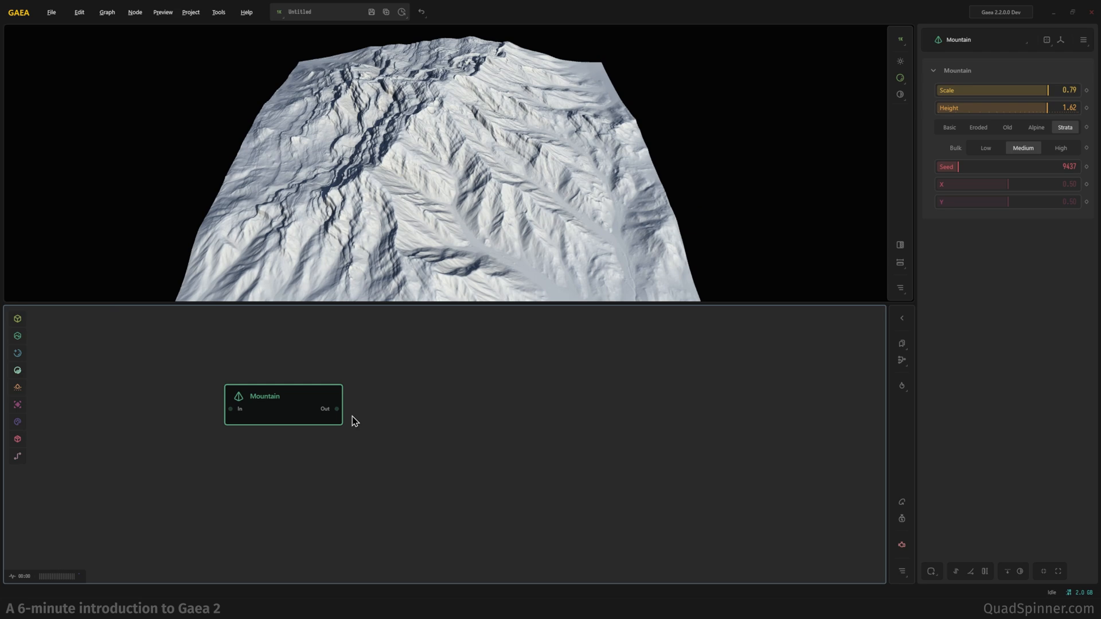
# Pull a wire from the Mountain's output and attach an Erosion2 node.
pyautogui.moveTo(338, 408); pyautogui.dragTo(406, 407)
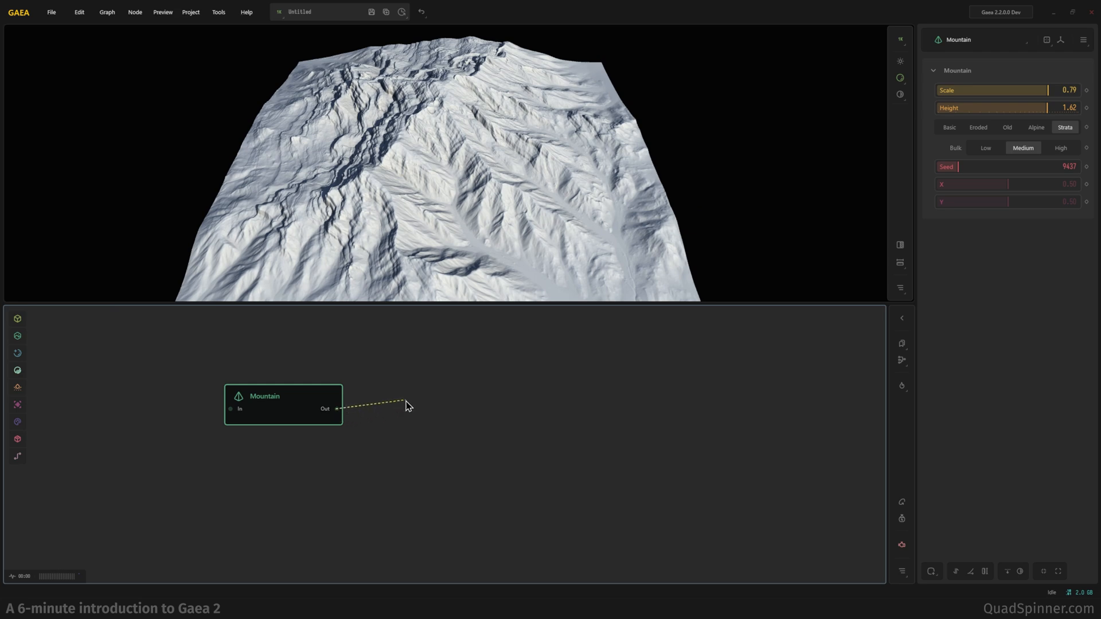
pyautogui.click(407, 407)
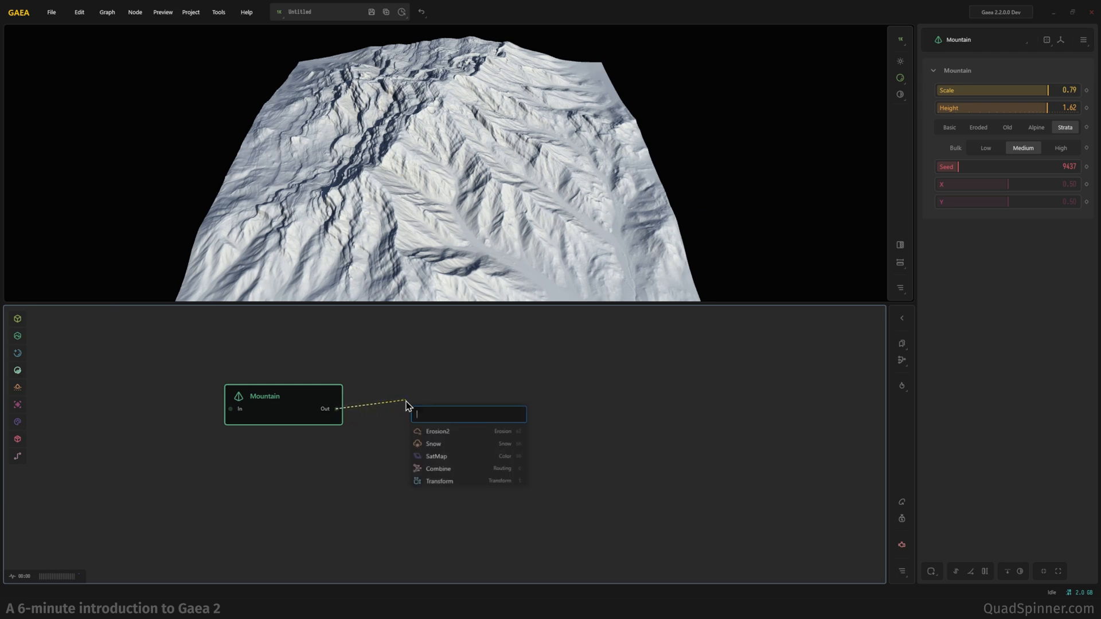
pyautogui.moveTo(452, 440)
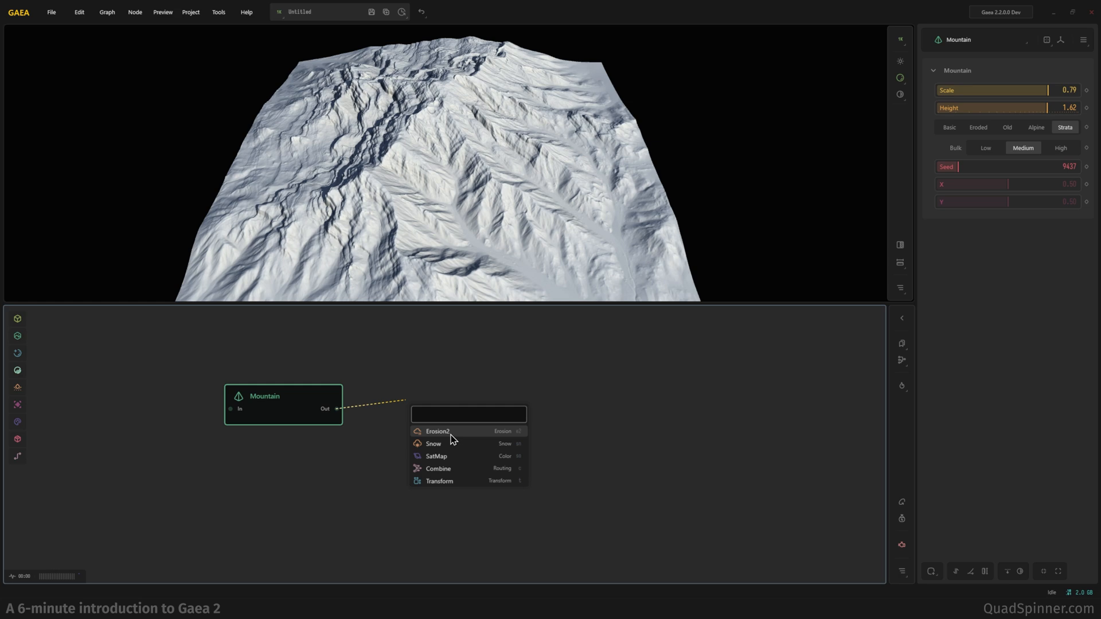
pyautogui.moveTo(461, 435)
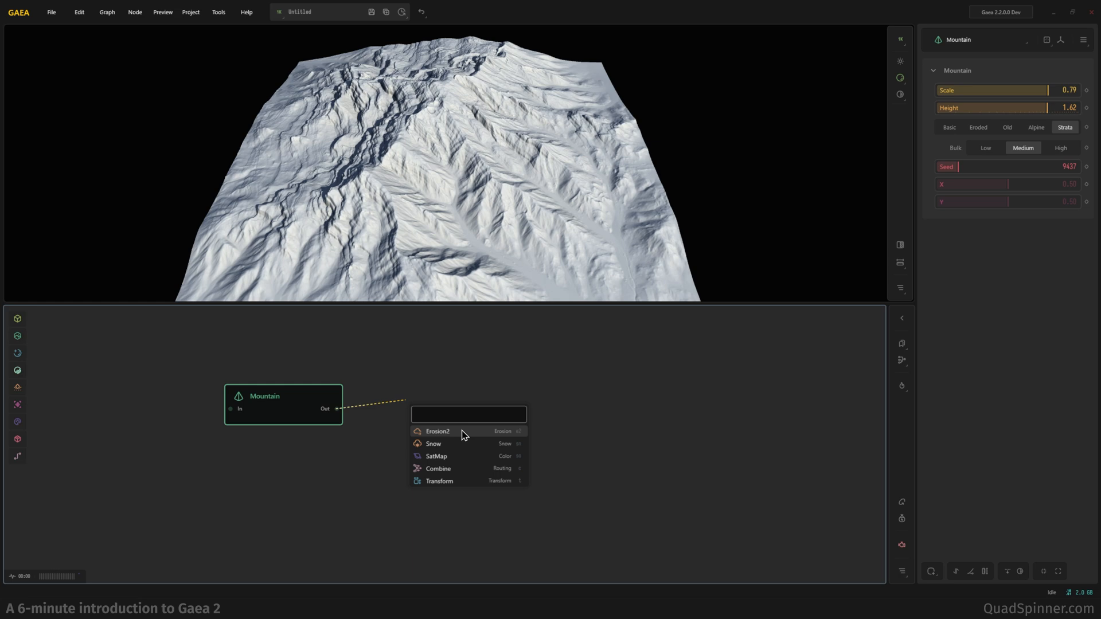
pyautogui.click(439, 432)
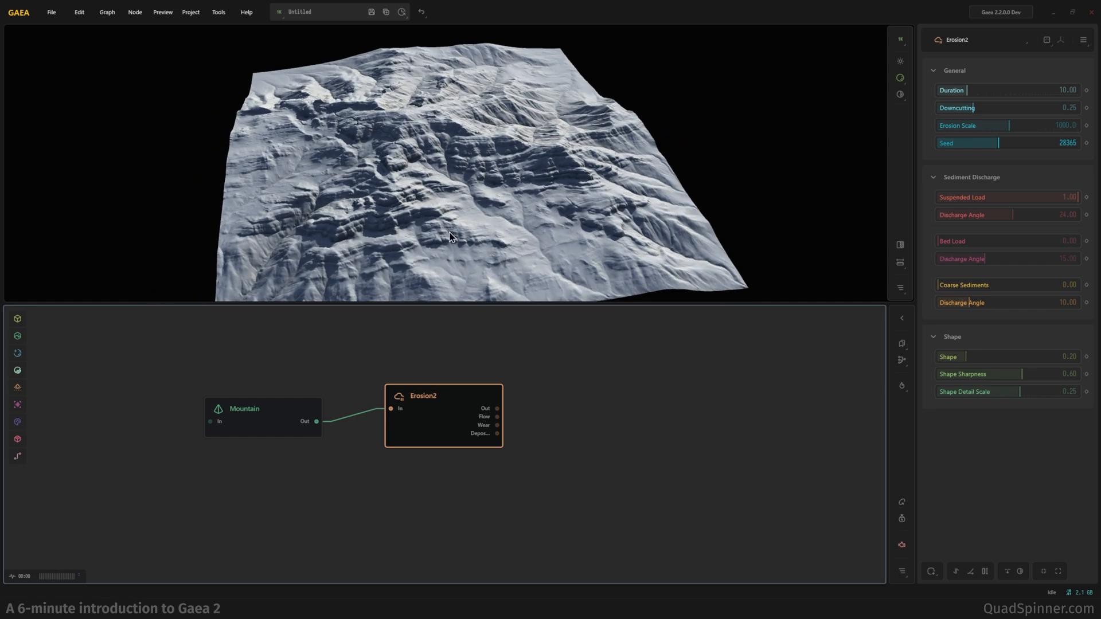
pyautogui.moveTo(501, 256)
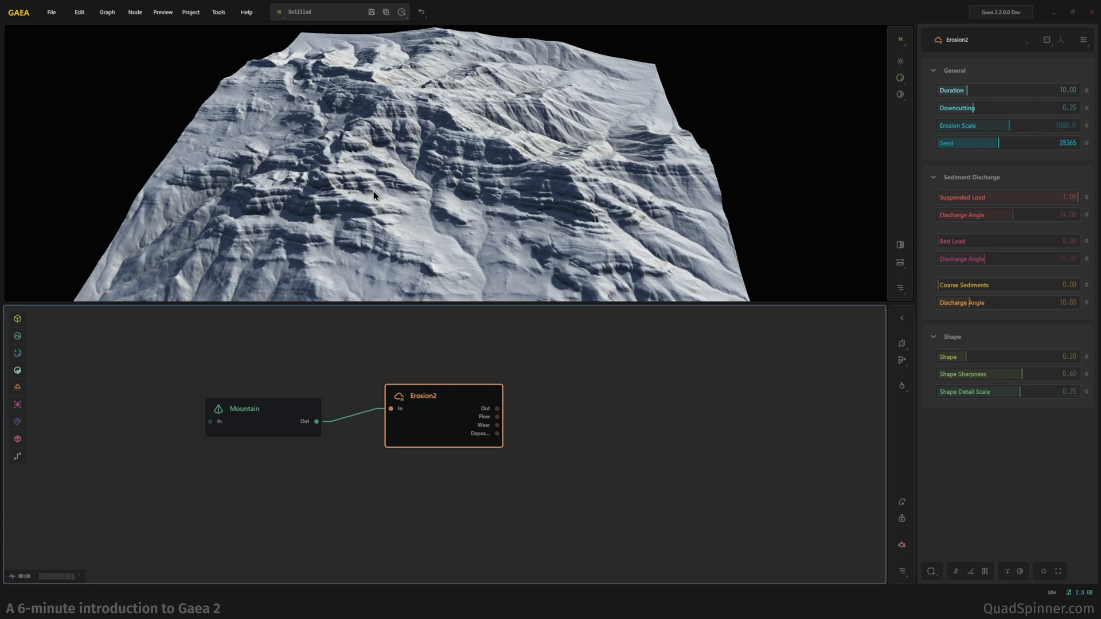
pyautogui.click(280, 12)
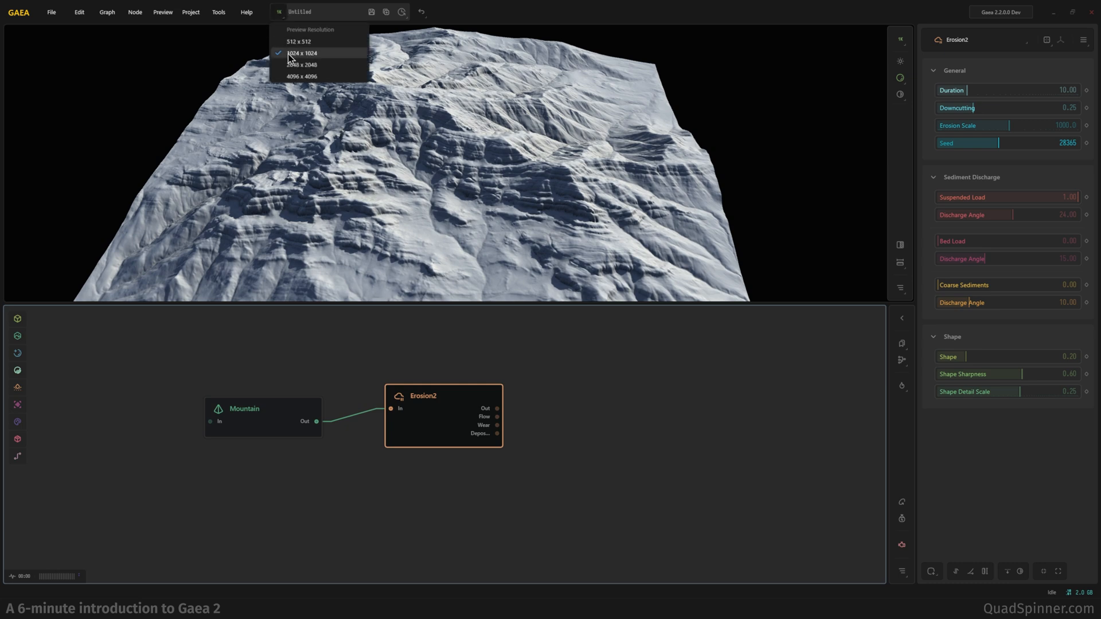
pyautogui.click(302, 64)
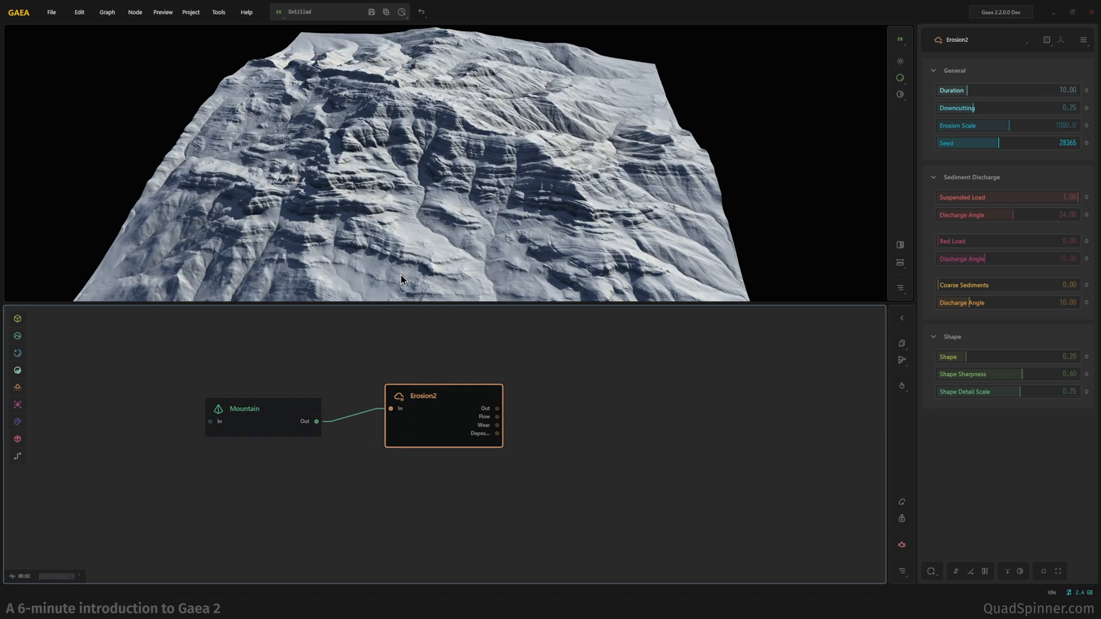
pyautogui.moveTo(401, 279); pyautogui.dragTo(362, 263)
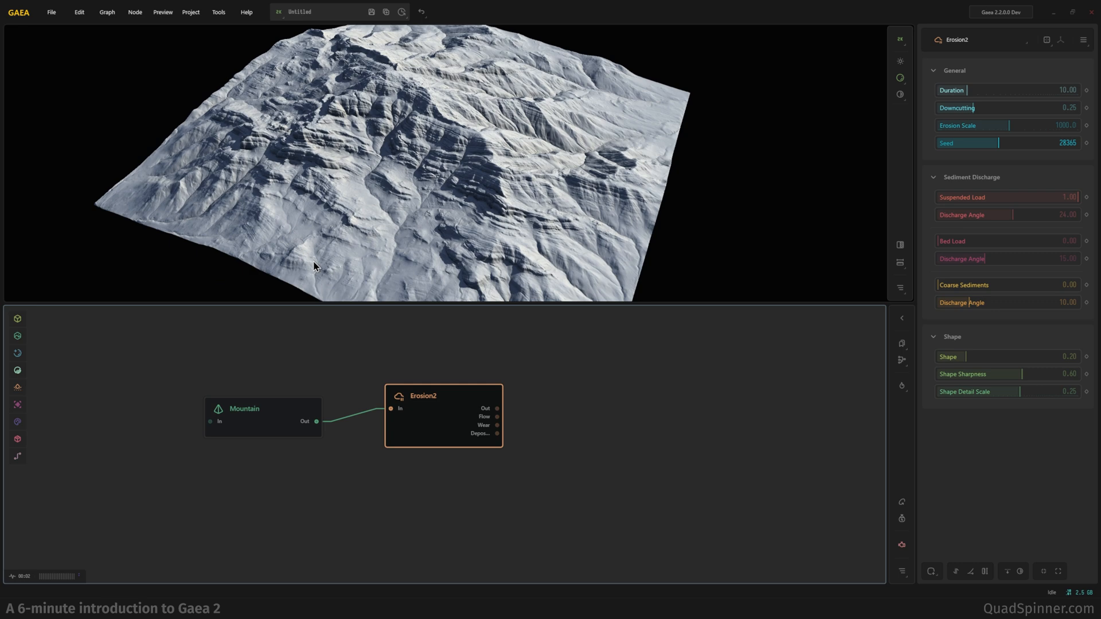
pyautogui.moveTo(314, 266); pyautogui.dragTo(361, 117)
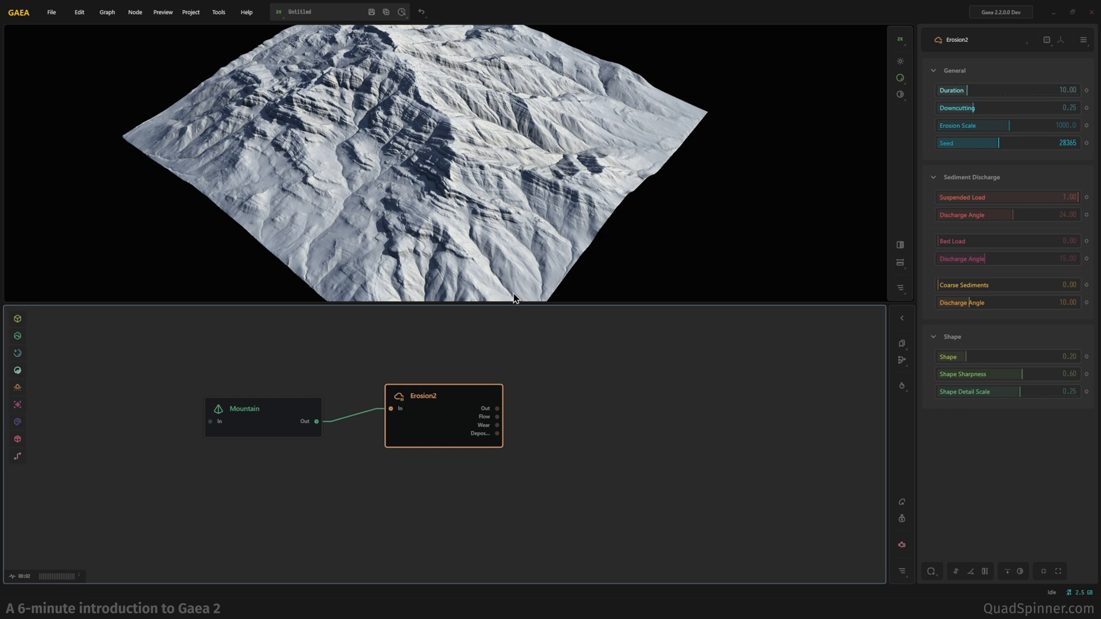
pyautogui.moveTo(388, 143)
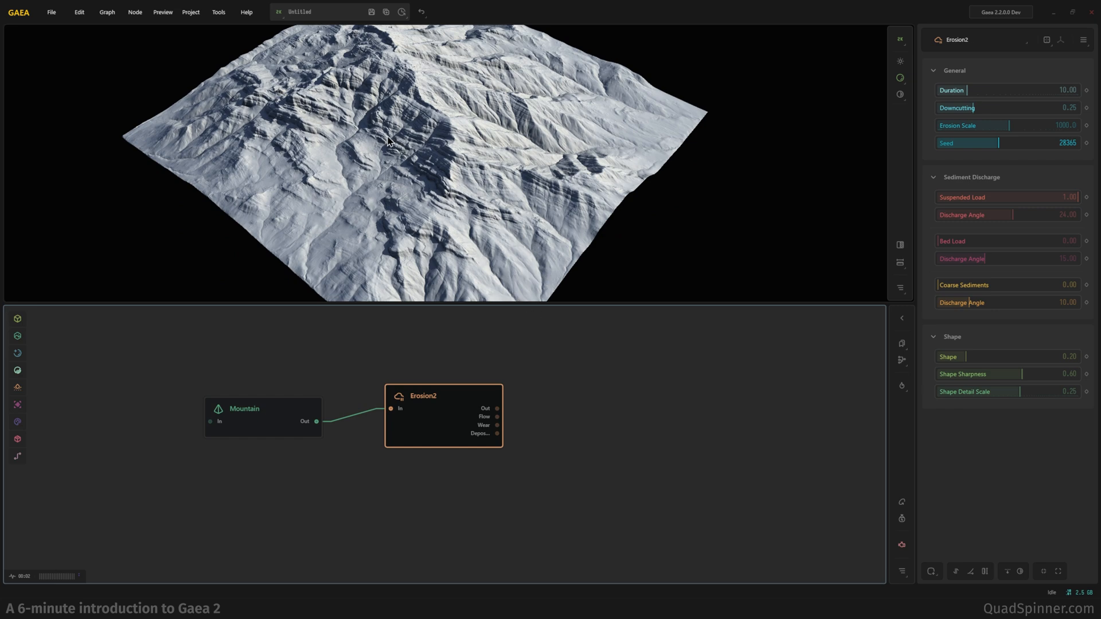
pyautogui.moveTo(921, 164)
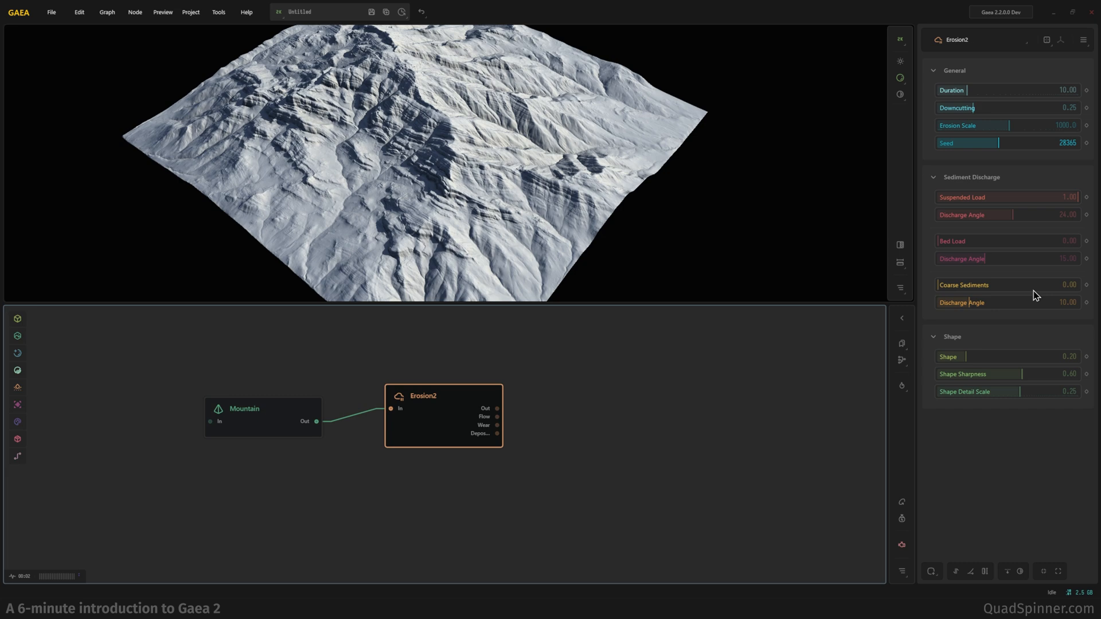
pyautogui.moveTo(1075, 292)
pyautogui.write('0.96')
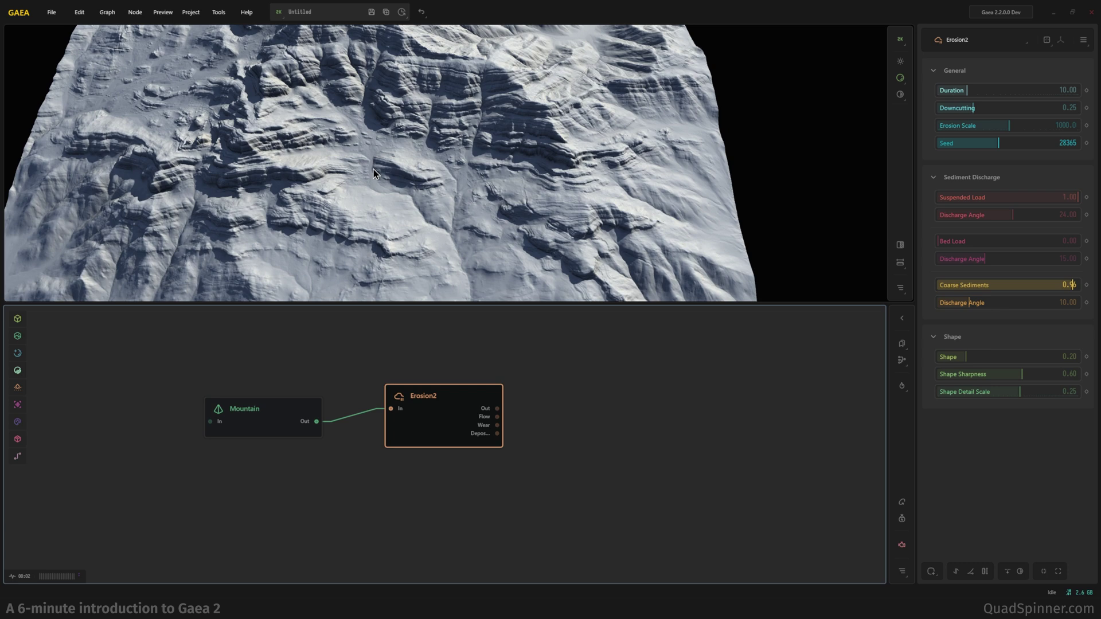
pyautogui.moveTo(313, 289)
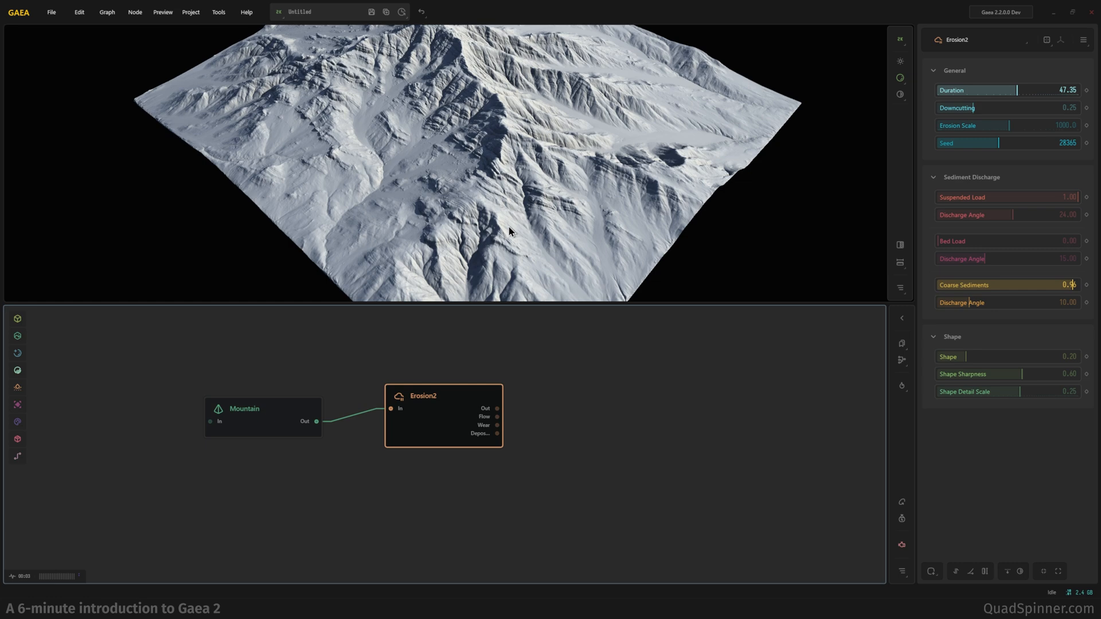
# Orbit around the eroded mountain to inspect its ridges and gullies.
pyautogui.moveTo(509, 232); pyautogui.dragTo(429, 233)
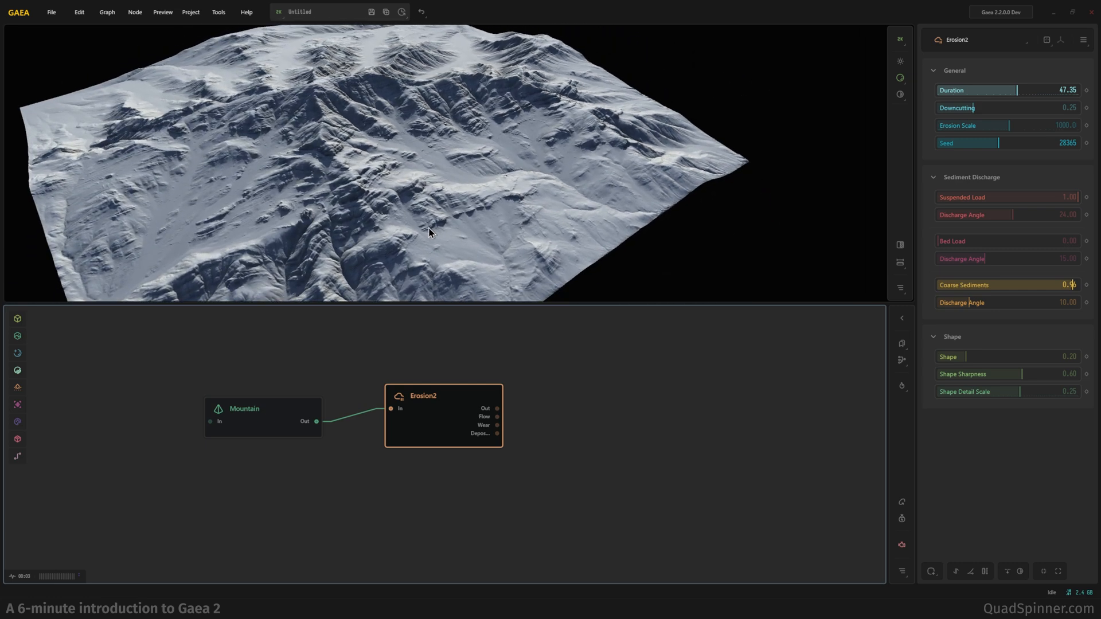
pyautogui.moveTo(429, 232); pyautogui.dragTo(245, 91)
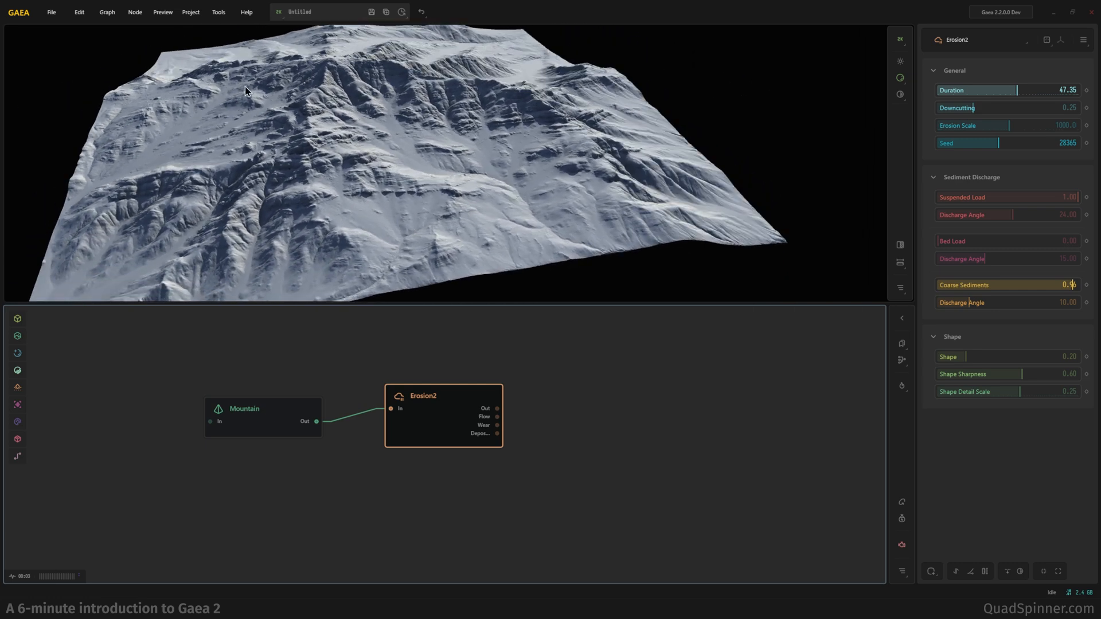
pyautogui.moveTo(247, 91); pyautogui.dragTo(429, 209)
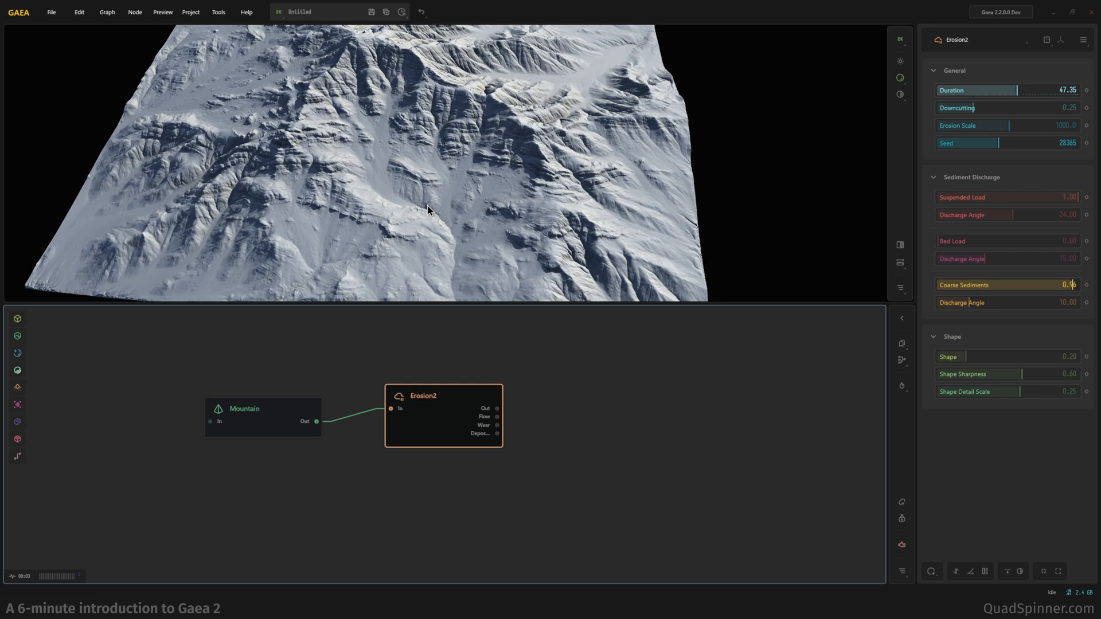
pyautogui.moveTo(428, 210); pyautogui.dragTo(397, 111)
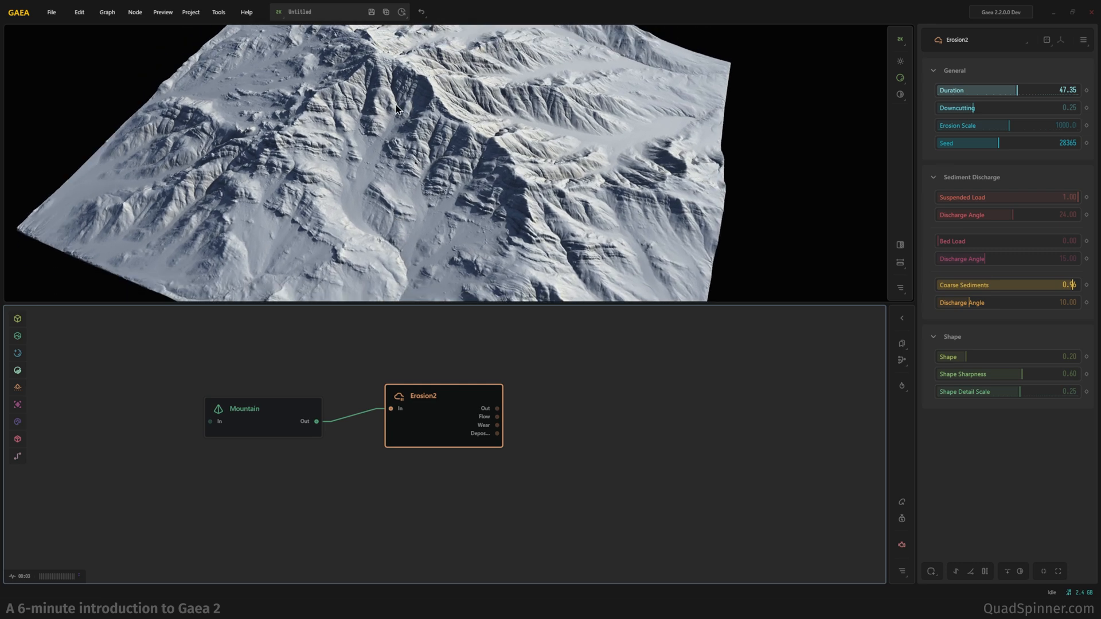
pyautogui.moveTo(430, 247)
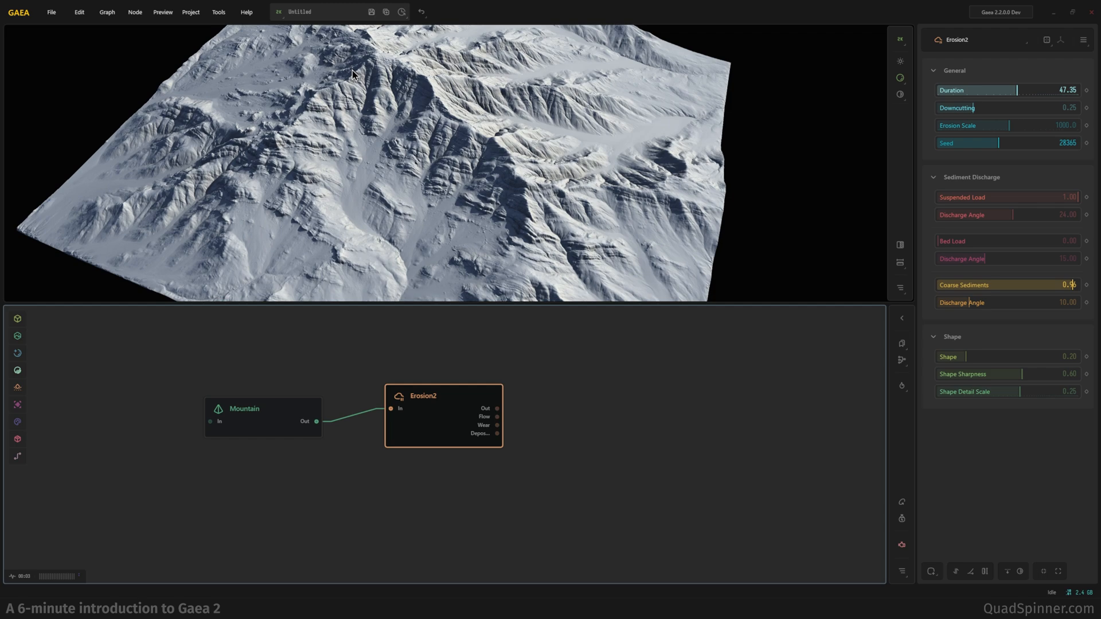
pyautogui.moveTo(396, 148)
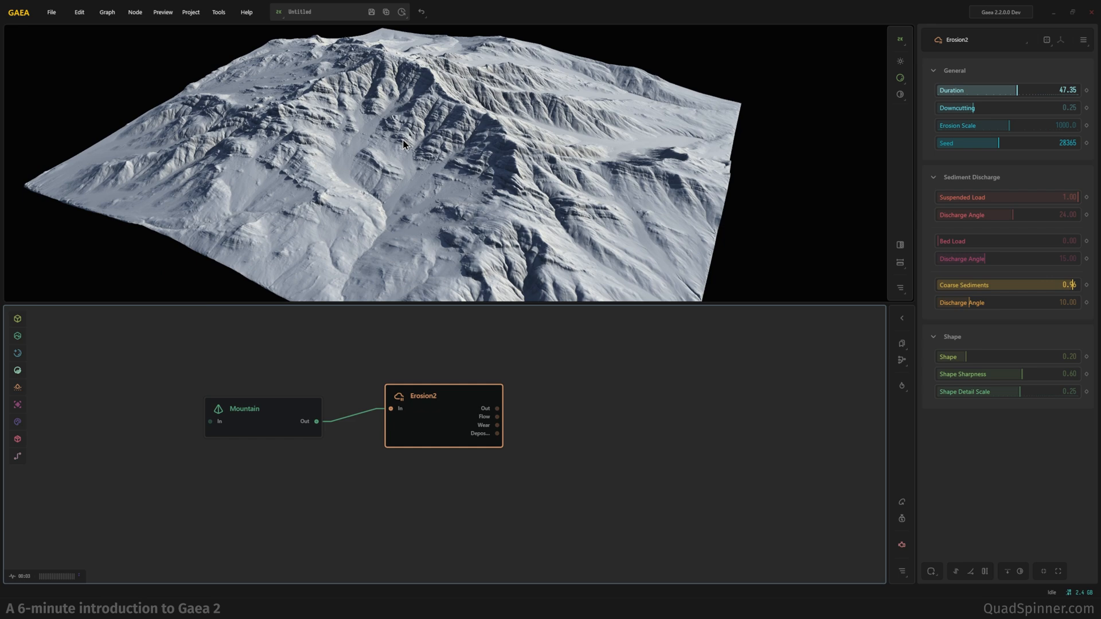
pyautogui.moveTo(404, 144); pyautogui.dragTo(372, 174)
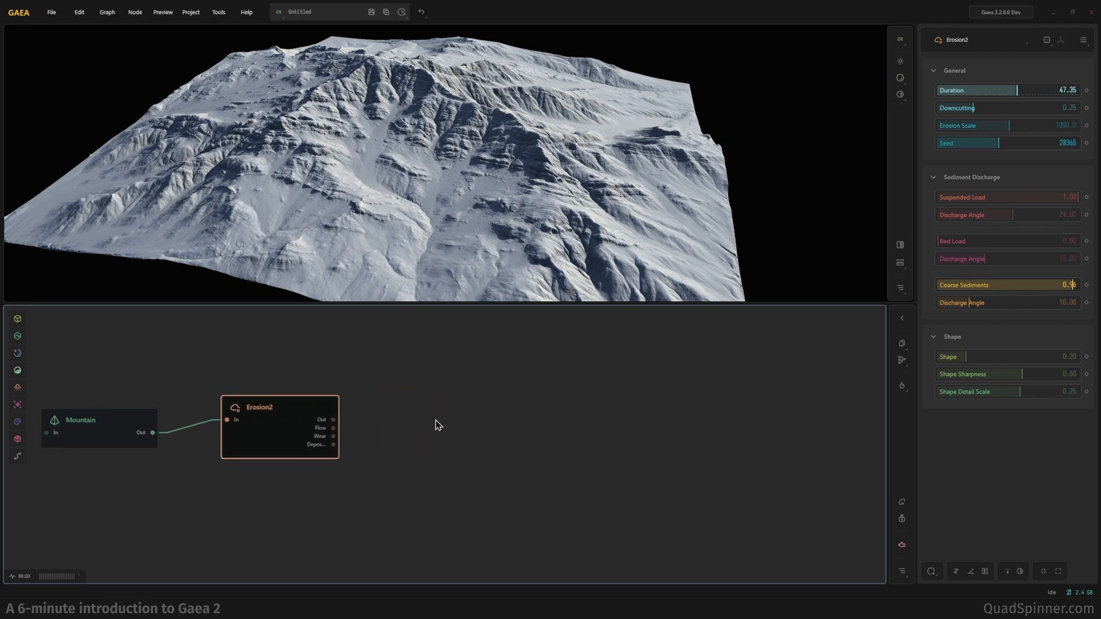
pyautogui.moveTo(373, 353)
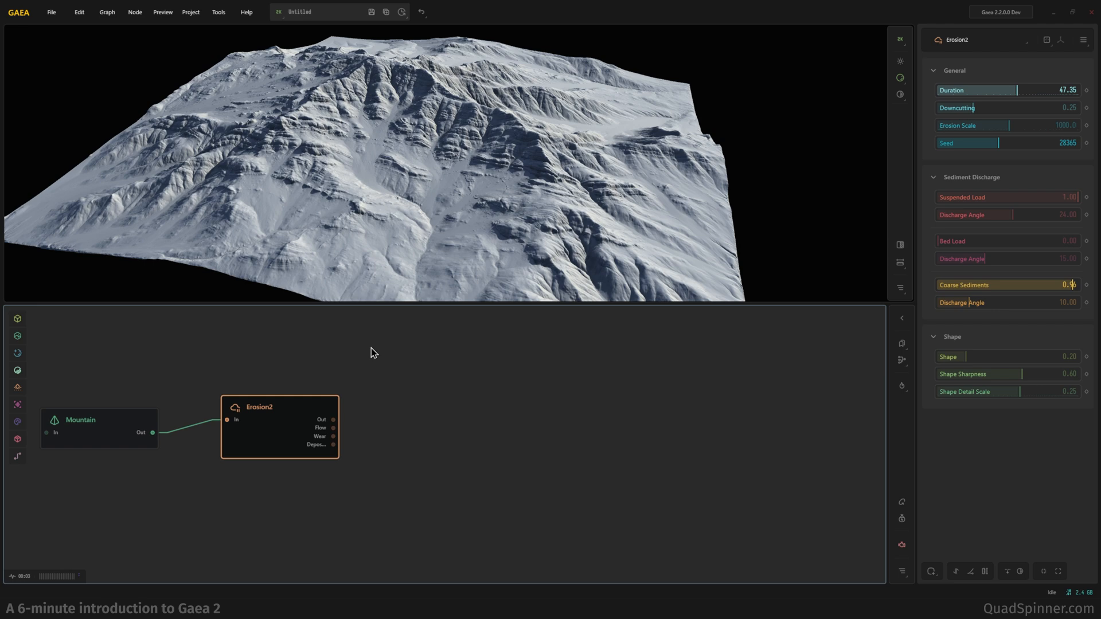
pyautogui.moveTo(345, 426)
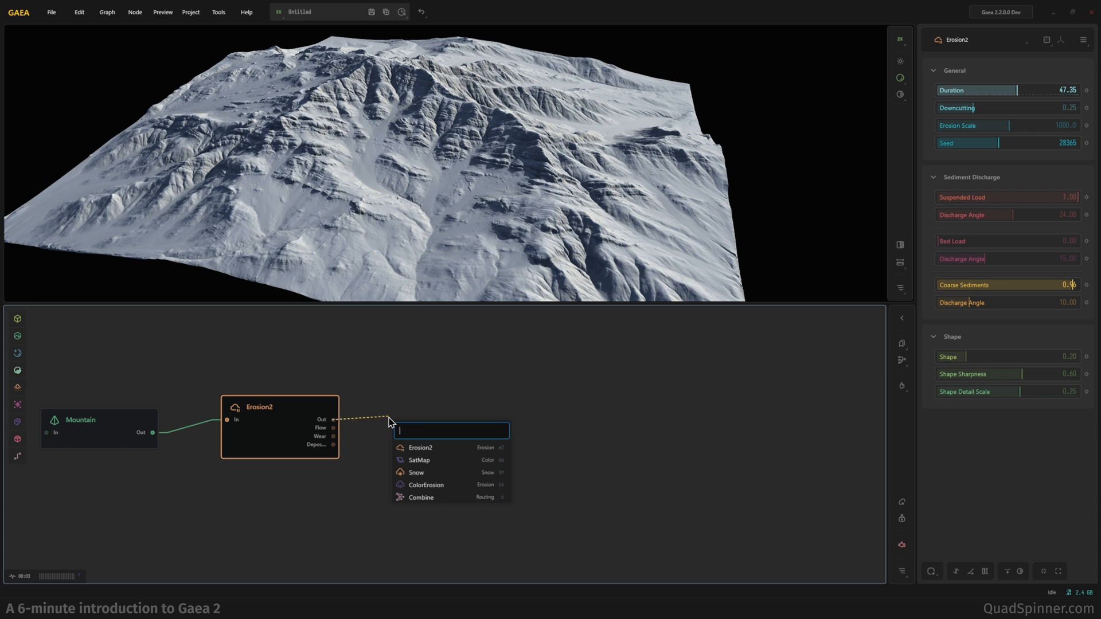
# Add a Sandstone node after Erosion2 by searching 'ss'.
pyautogui.write('ss')
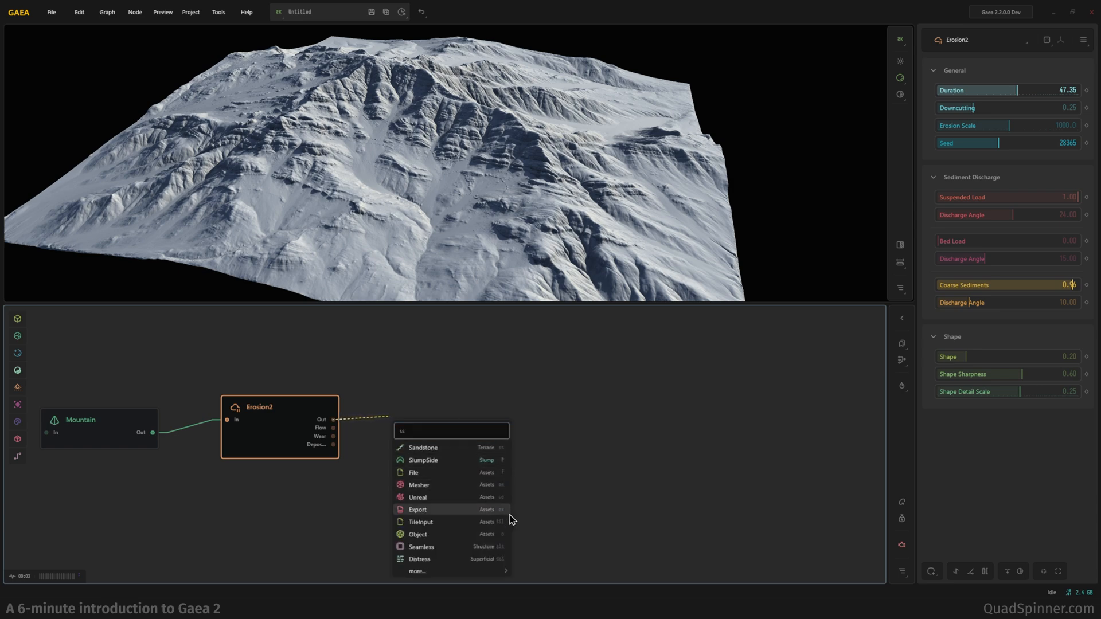
pyautogui.click(423, 448)
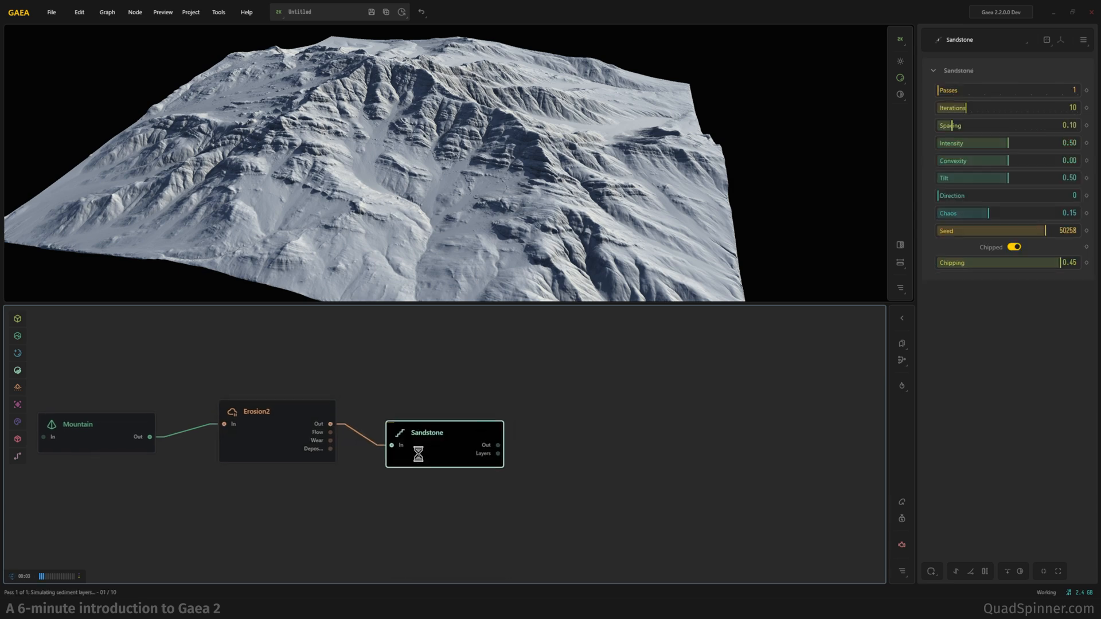
pyautogui.moveTo(441, 457)
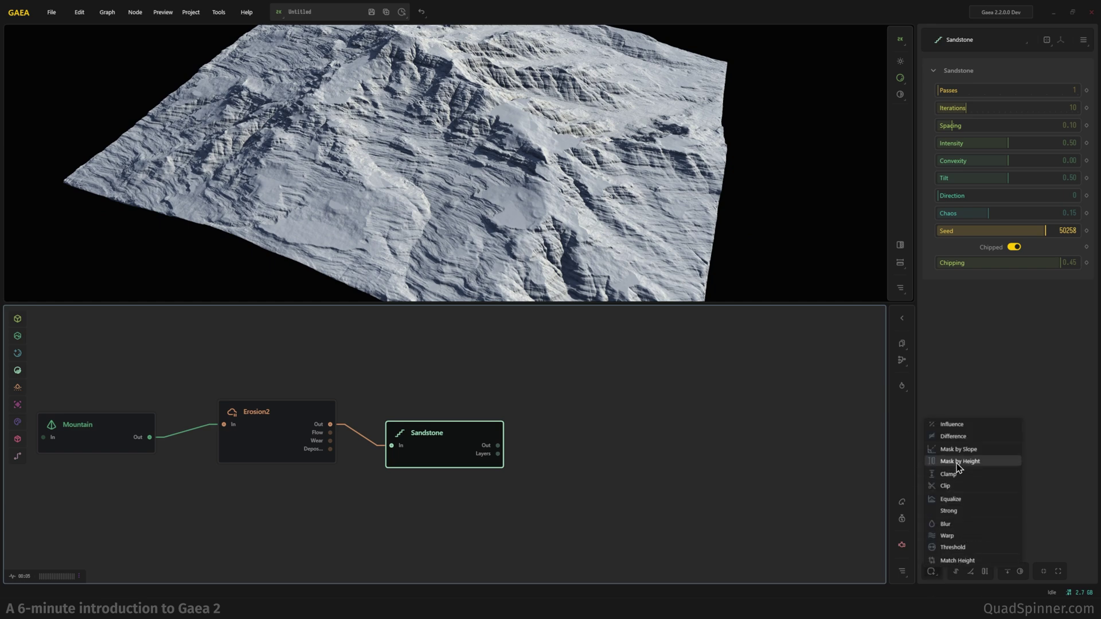
# Apply Mask by Height to Sandstone and roughly position the height band.
pyautogui.click(959, 461)
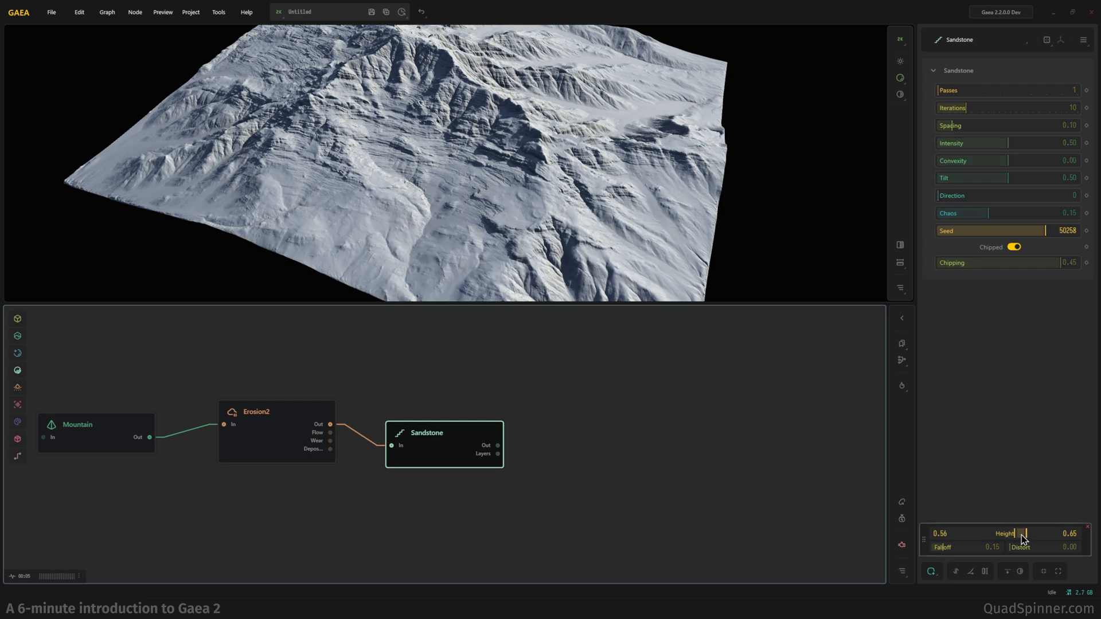
pyautogui.moveTo(1022, 533); pyautogui.dragTo(975, 539)
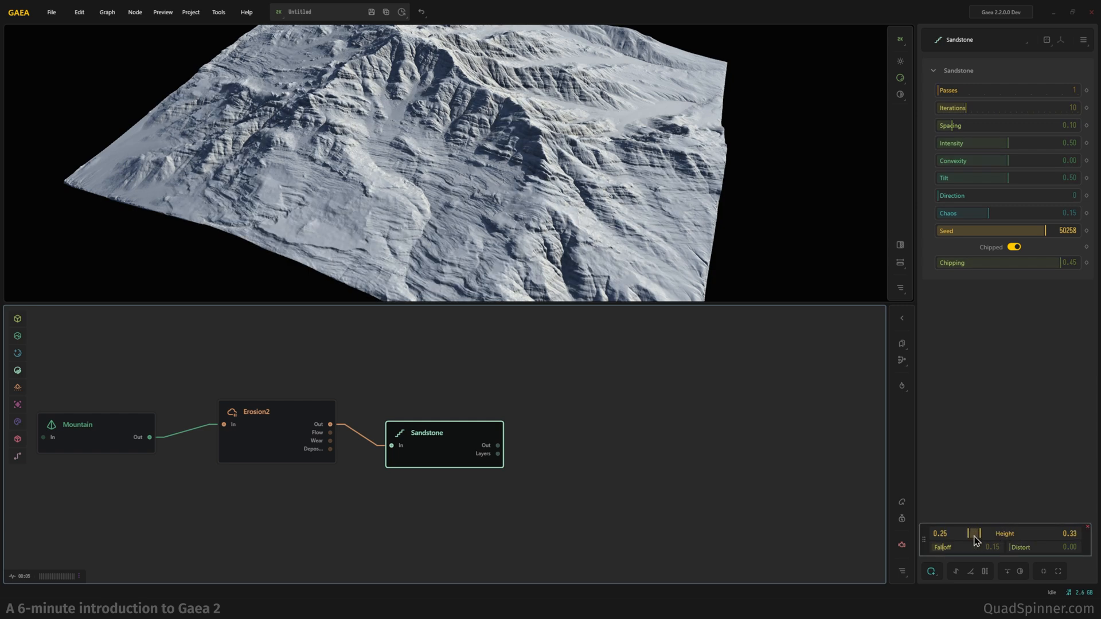
pyautogui.moveTo(975, 533); pyautogui.dragTo(982, 541)
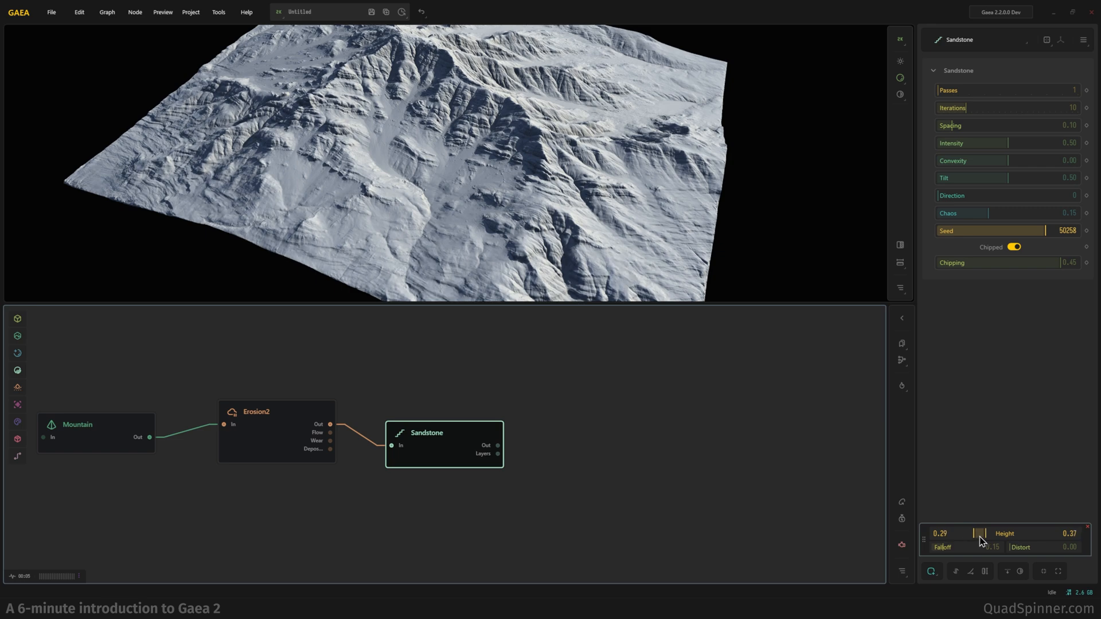
pyautogui.moveTo(982, 533); pyautogui.dragTo(975, 533)
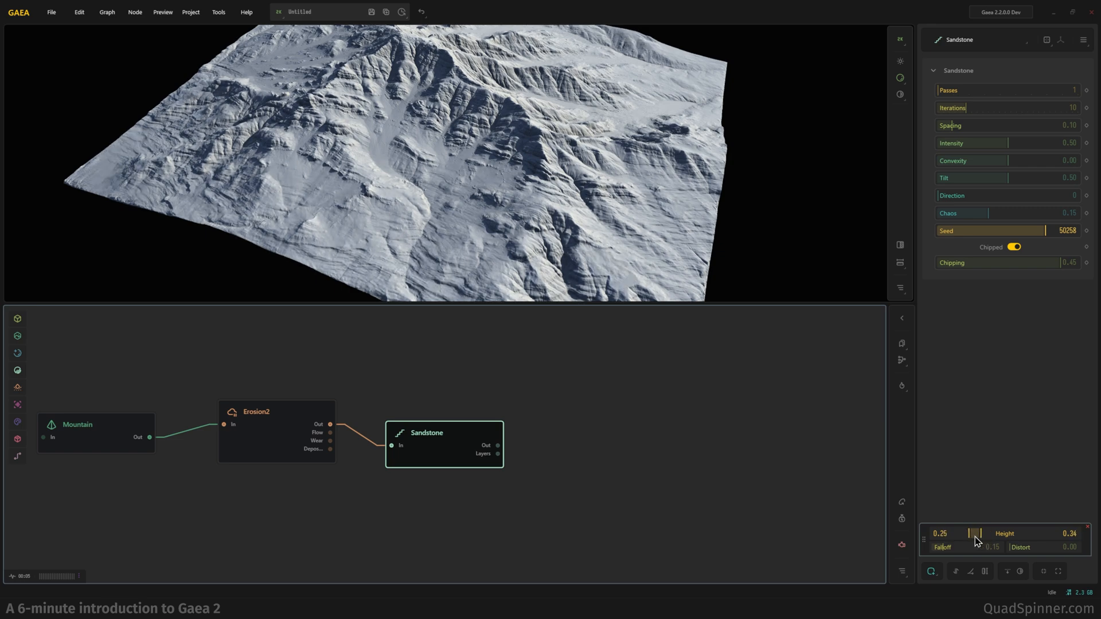
pyautogui.moveTo(975, 537); pyautogui.dragTo(976, 538)
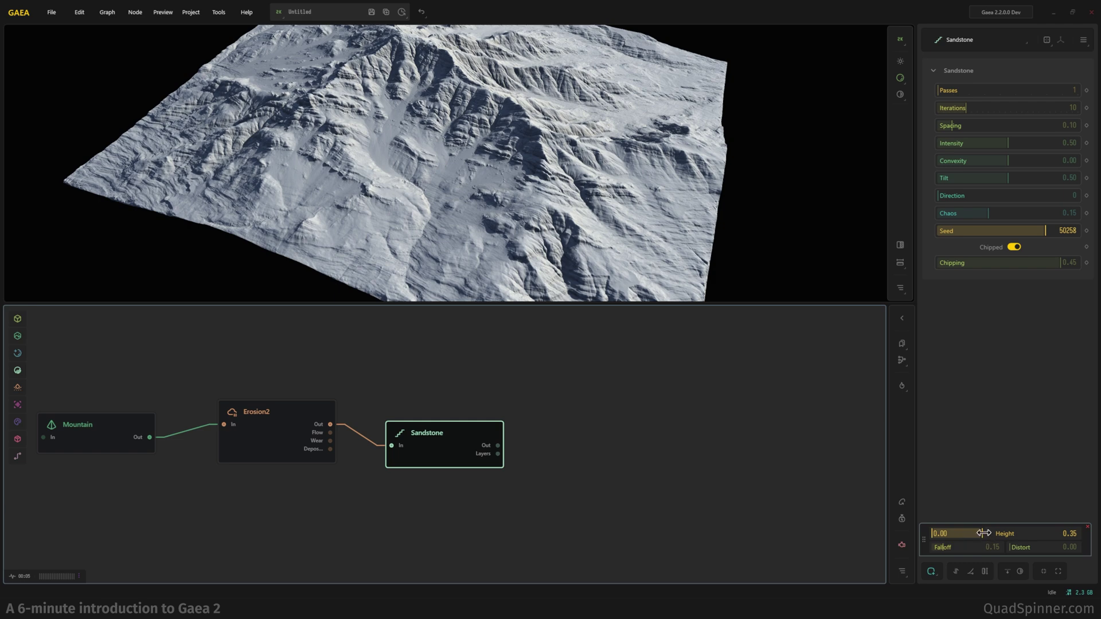
# Refine the mask to range 0.00–0.45 with 0.07 falloff and 0.38 distortion.
pyautogui.moveTo(983, 533); pyautogui.dragTo(1001, 533)
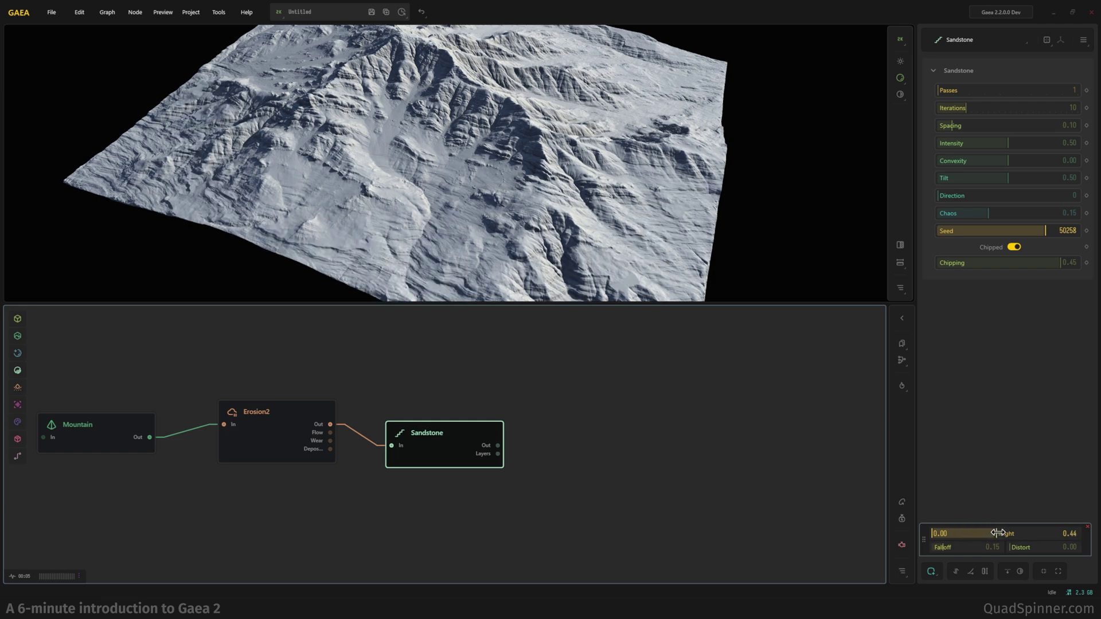
pyautogui.moveTo(1011, 533); pyautogui.dragTo(979, 533)
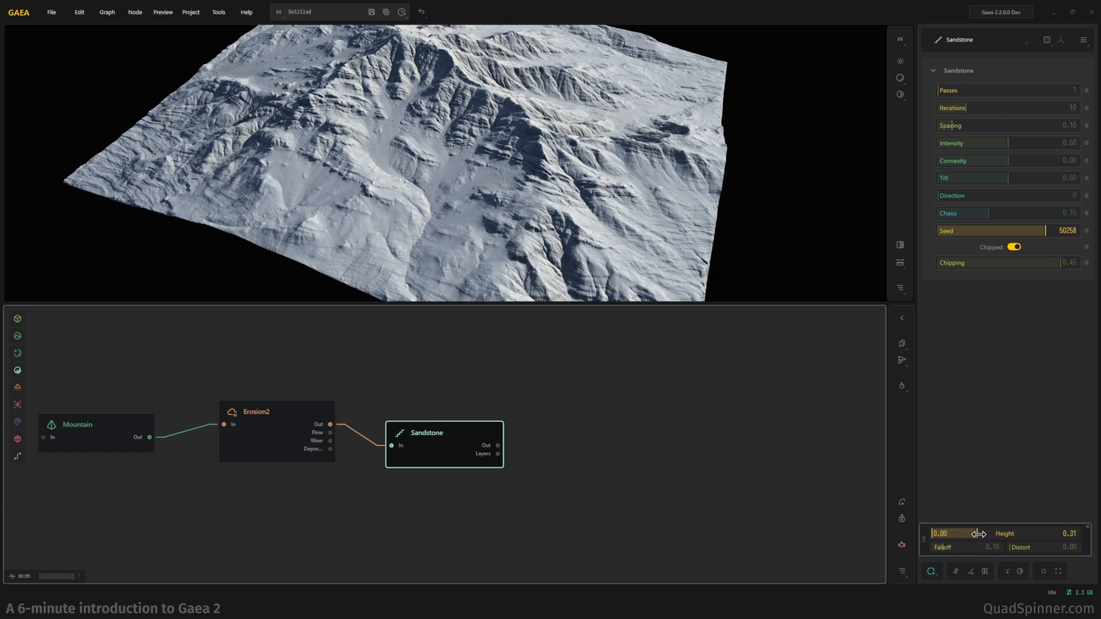
pyautogui.moveTo(976, 533); pyautogui.dragTo(987, 533)
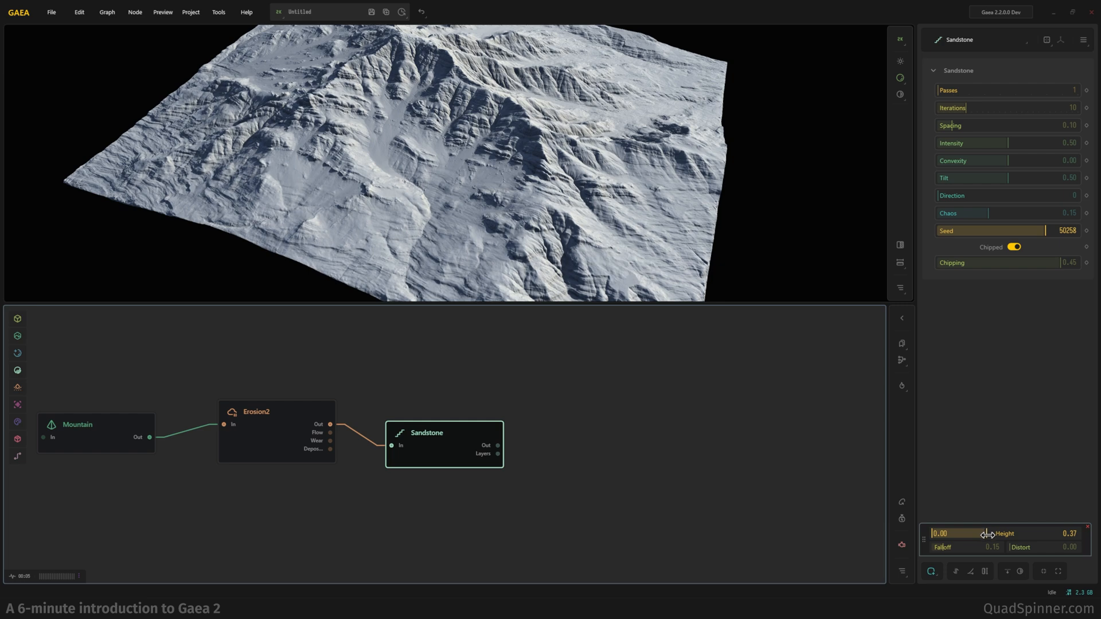
pyautogui.moveTo(969, 547); pyautogui.dragTo(942, 547)
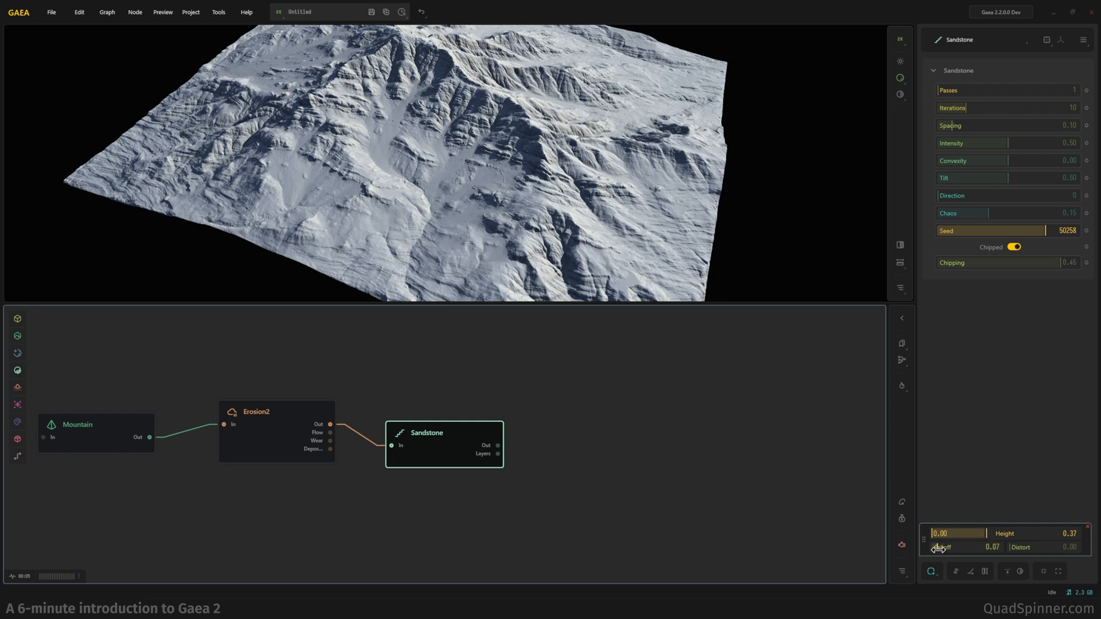
pyautogui.moveTo(1046, 533); pyautogui.dragTo(1000, 532)
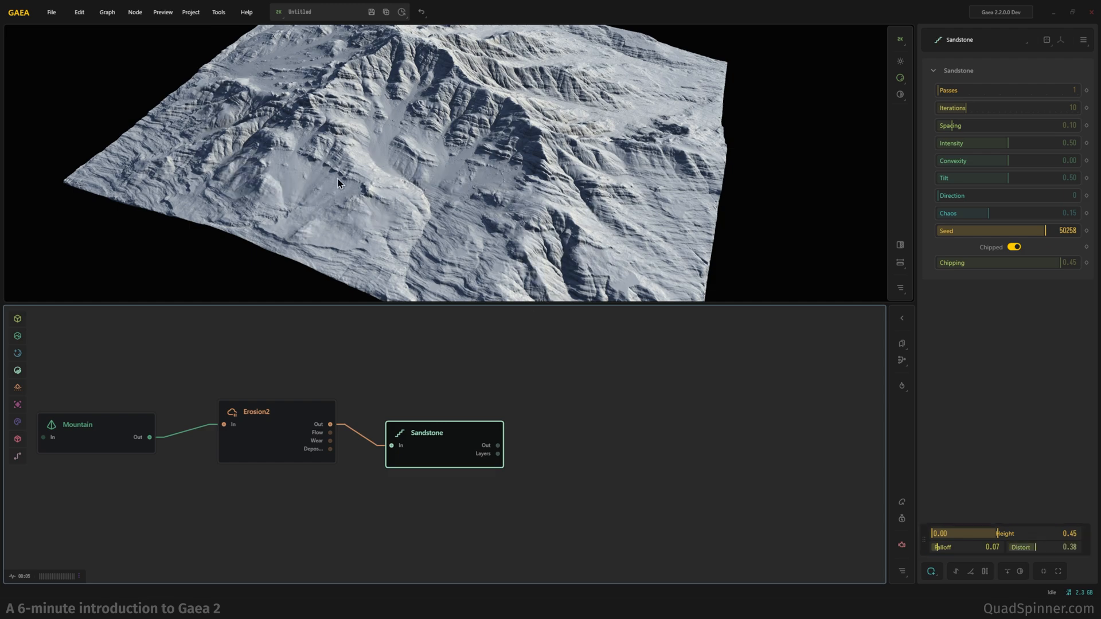
pyautogui.moveTo(337, 184); pyautogui.dragTo(504, 244)
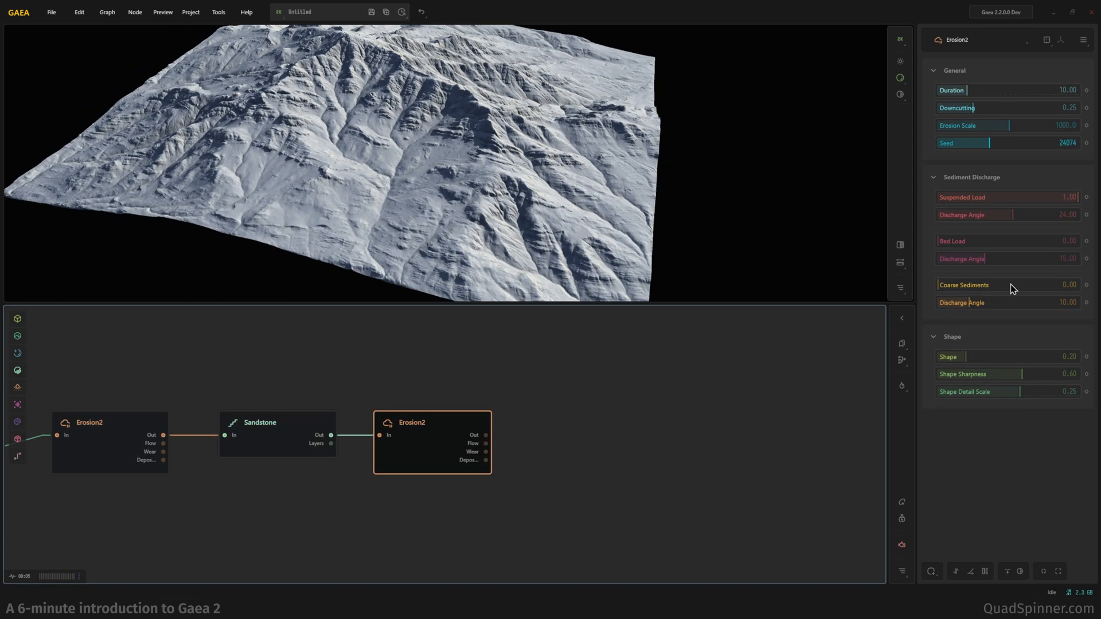
# Raise the second Erosion2's Coarse Sediments to 0.76 and orbit to view the terrain.
pyautogui.moveTo(941, 284); pyautogui.dragTo(1046, 285)
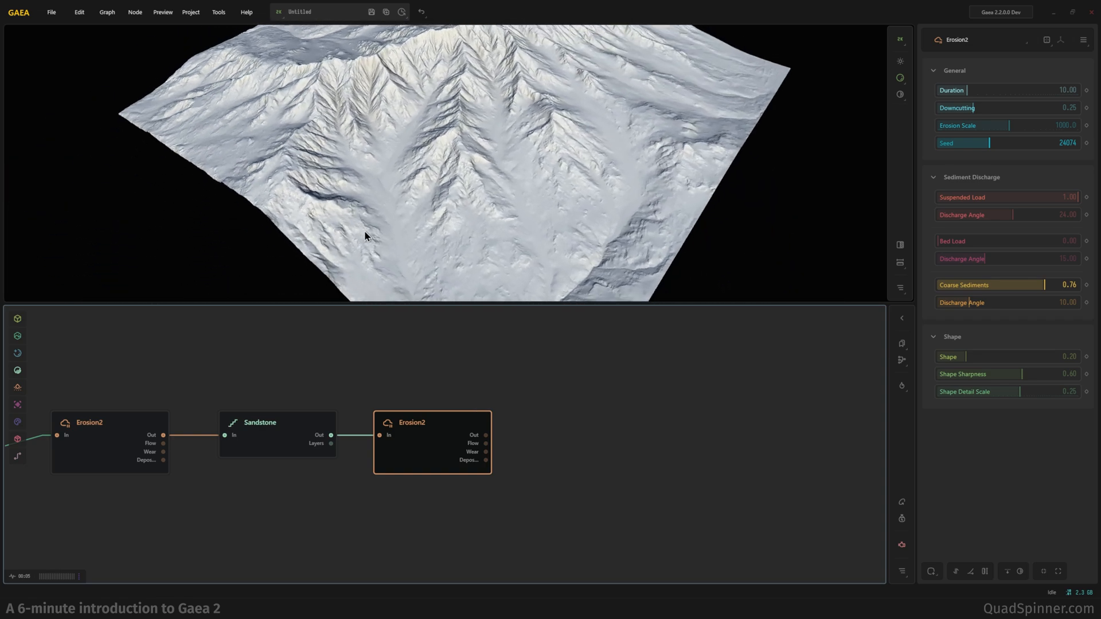
pyautogui.moveTo(365, 236); pyautogui.dragTo(482, 209)
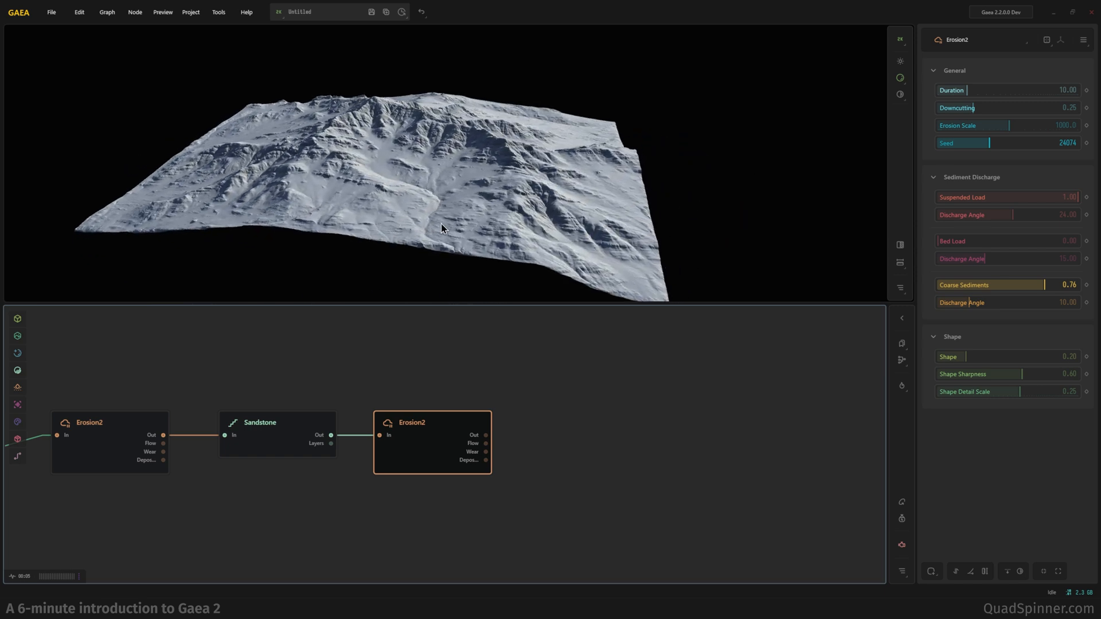
pyautogui.moveTo(441, 172)
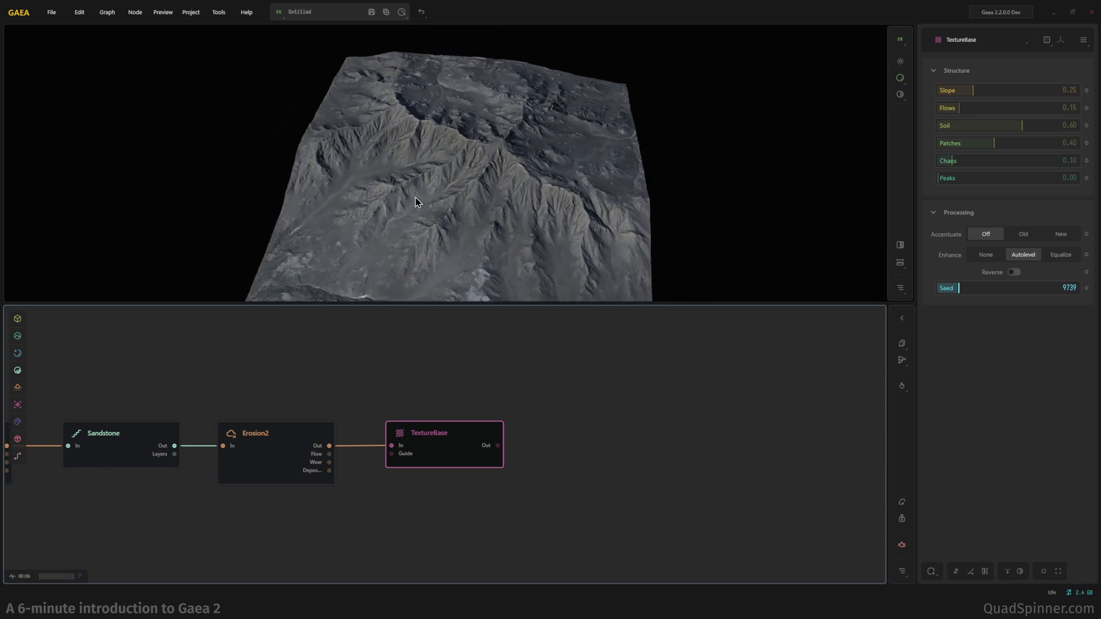
pyautogui.moveTo(983, 97)
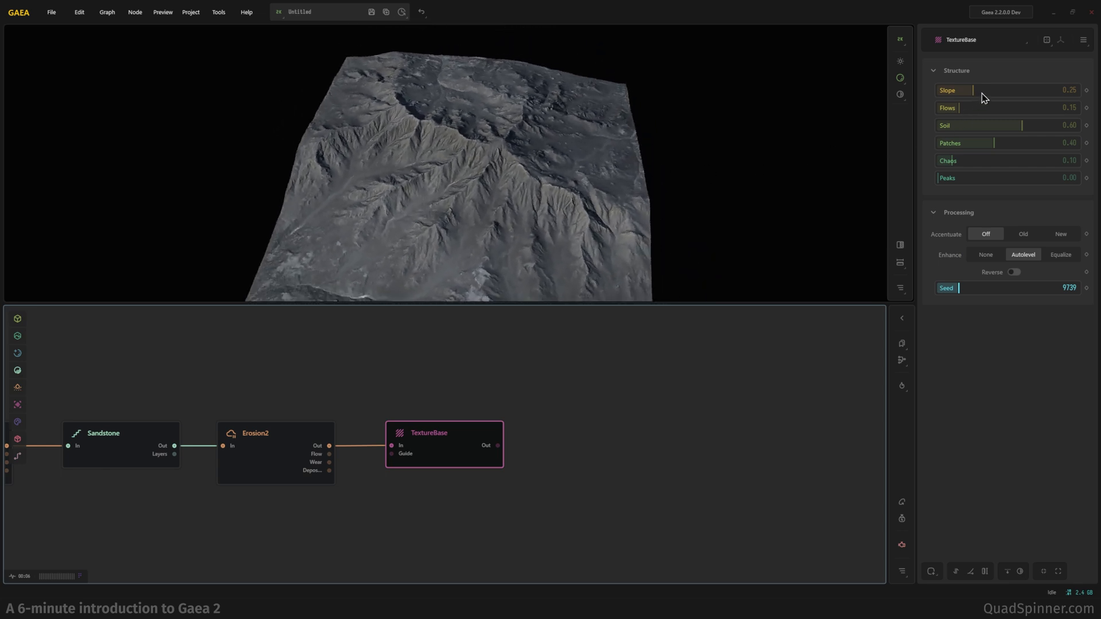
# Set the TextureBase Slope to 0.73 and Peaks to 0.50.
pyautogui.moveTo(975, 90); pyautogui.dragTo(1010, 90)
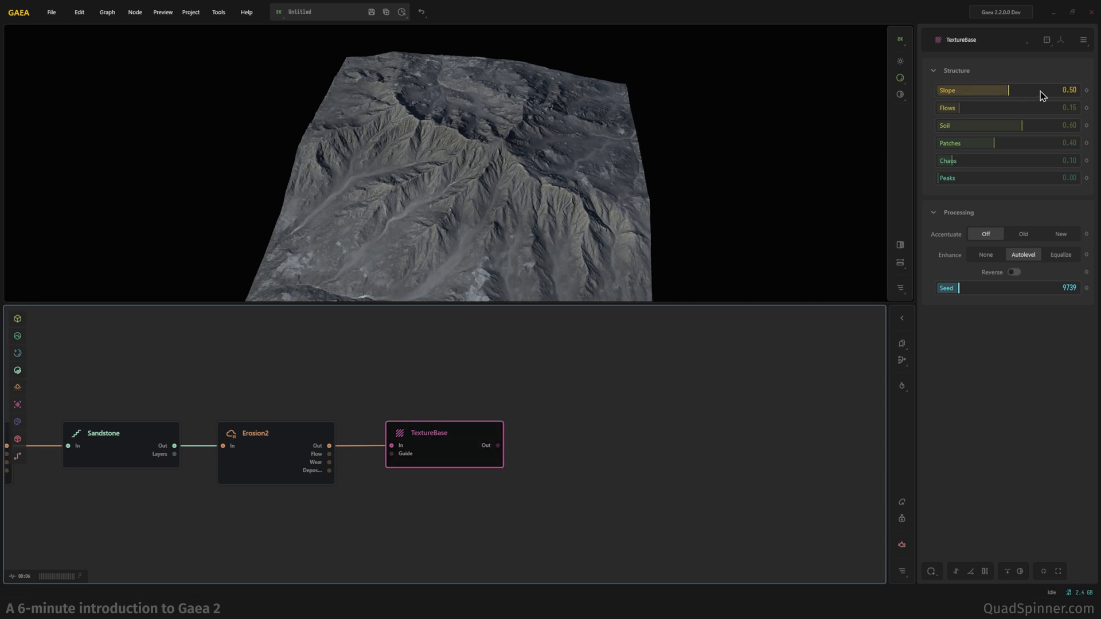
pyautogui.moveTo(1010, 90); pyautogui.dragTo(1039, 90)
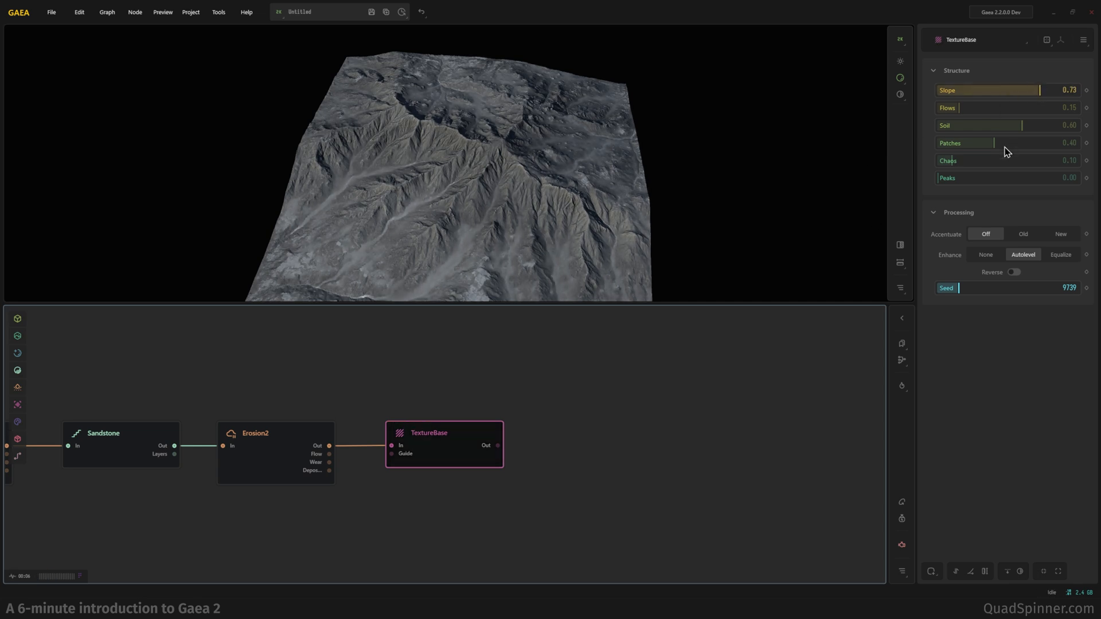
pyautogui.moveTo(938, 177); pyautogui.dragTo(1008, 178)
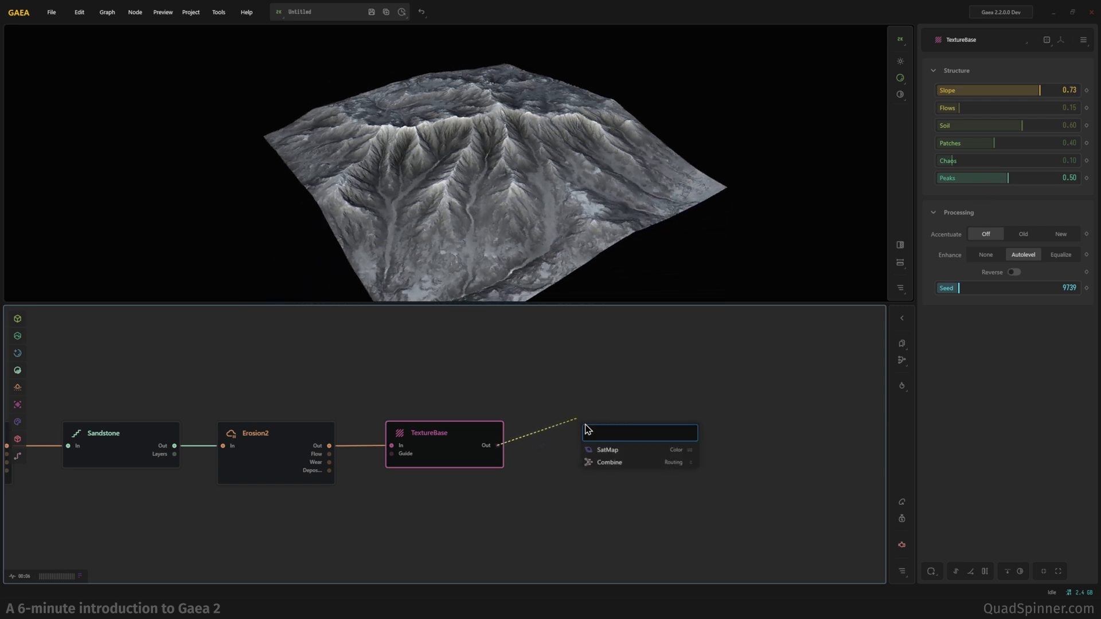
# Add a SatMap node after TextureBase and choose the orange-and-teal rock gradient 280.
pyautogui.click(608, 450)
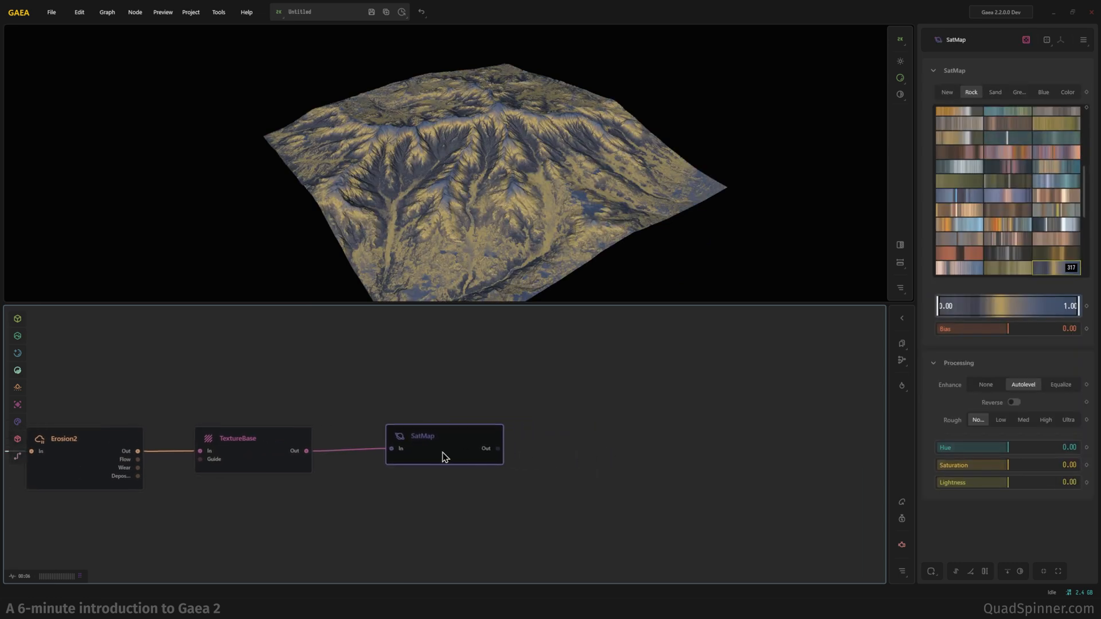
pyautogui.moveTo(444, 436); pyautogui.dragTo(420, 439)
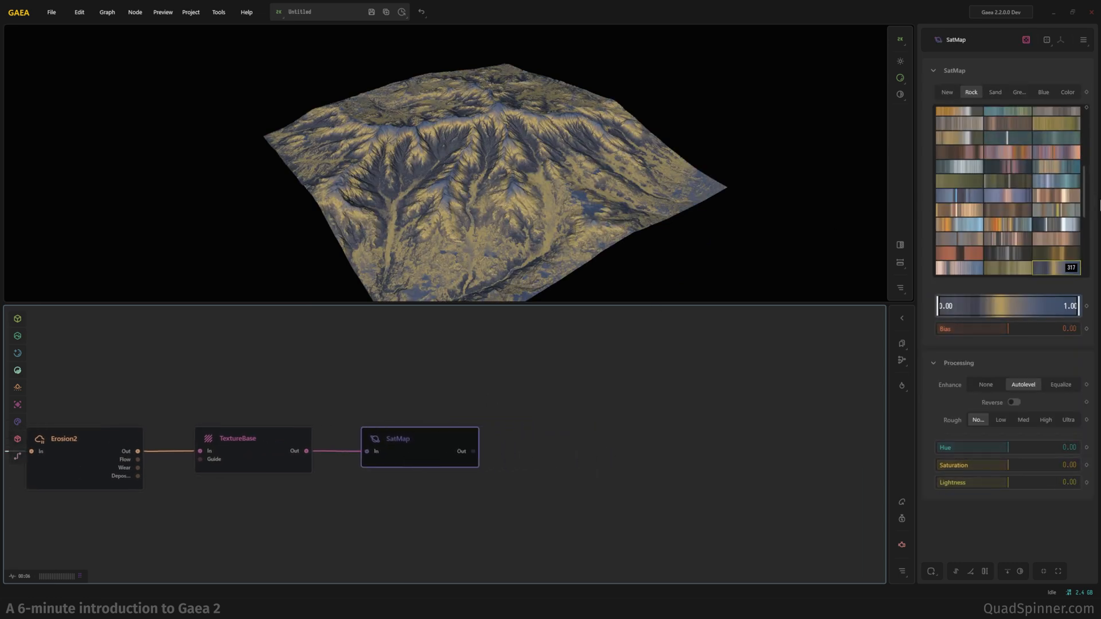
pyautogui.moveTo(1086, 215)
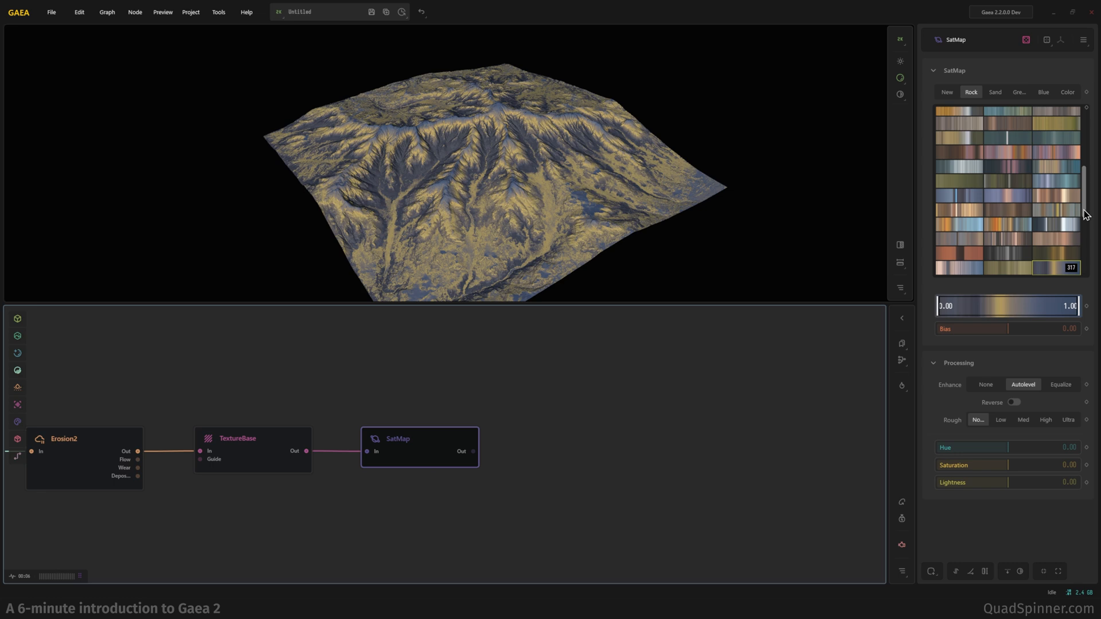
pyautogui.moveTo(1049, 257)
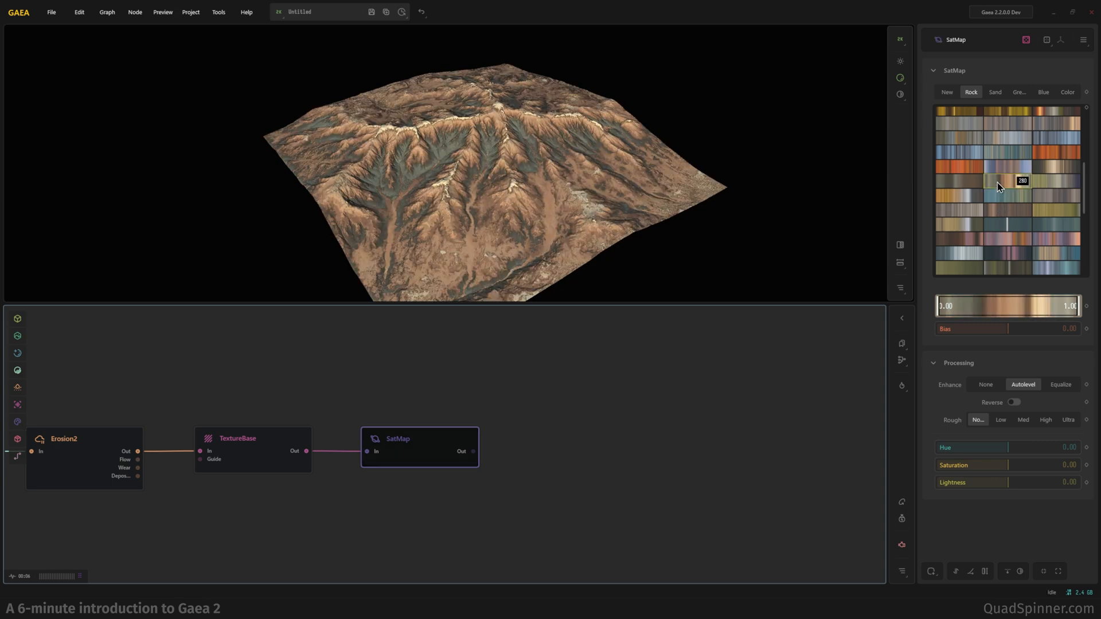
pyautogui.click(999, 211)
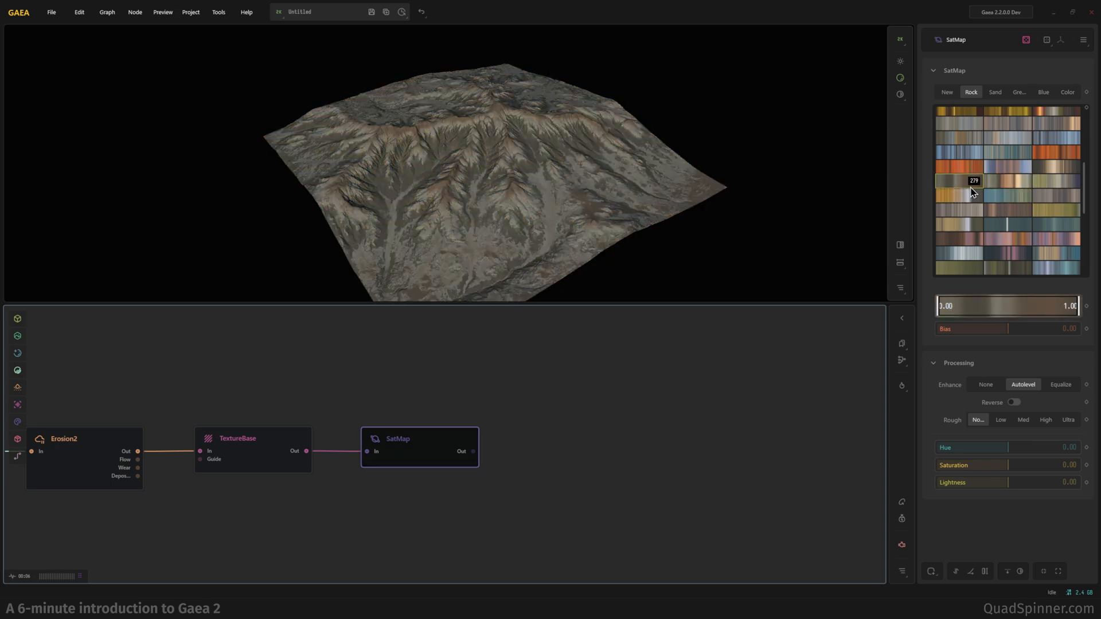
pyautogui.click(987, 181)
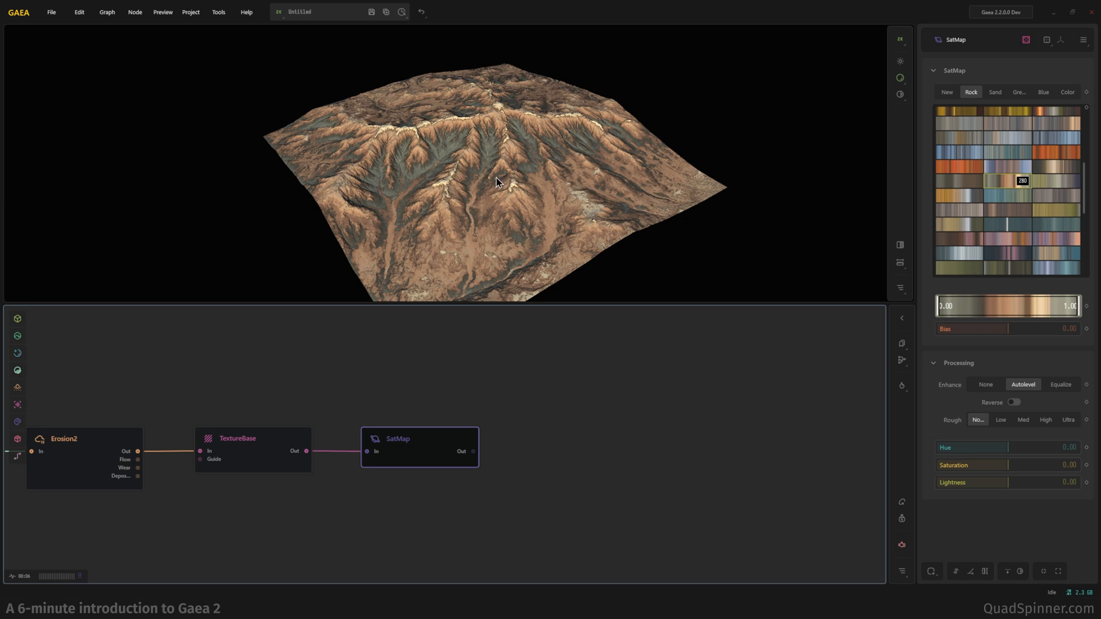
pyautogui.moveTo(375, 177)
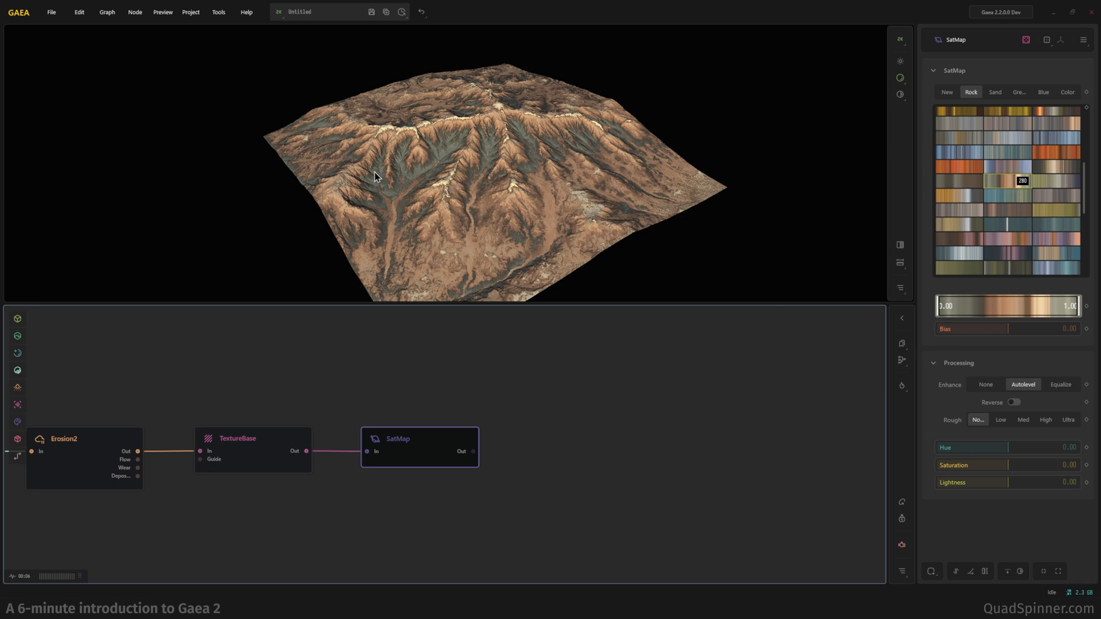
pyautogui.moveTo(1007, 329)
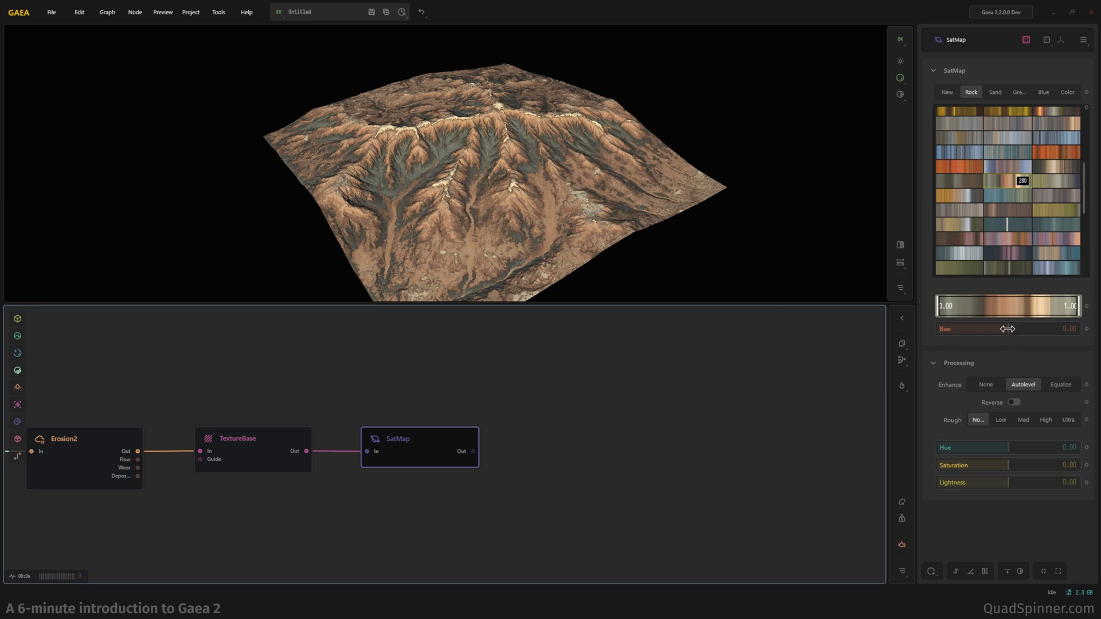
# Nudge the SatMap Bias back and forth, settling it near zero.
pyautogui.moveTo(1012, 329); pyautogui.dragTo(998, 328)
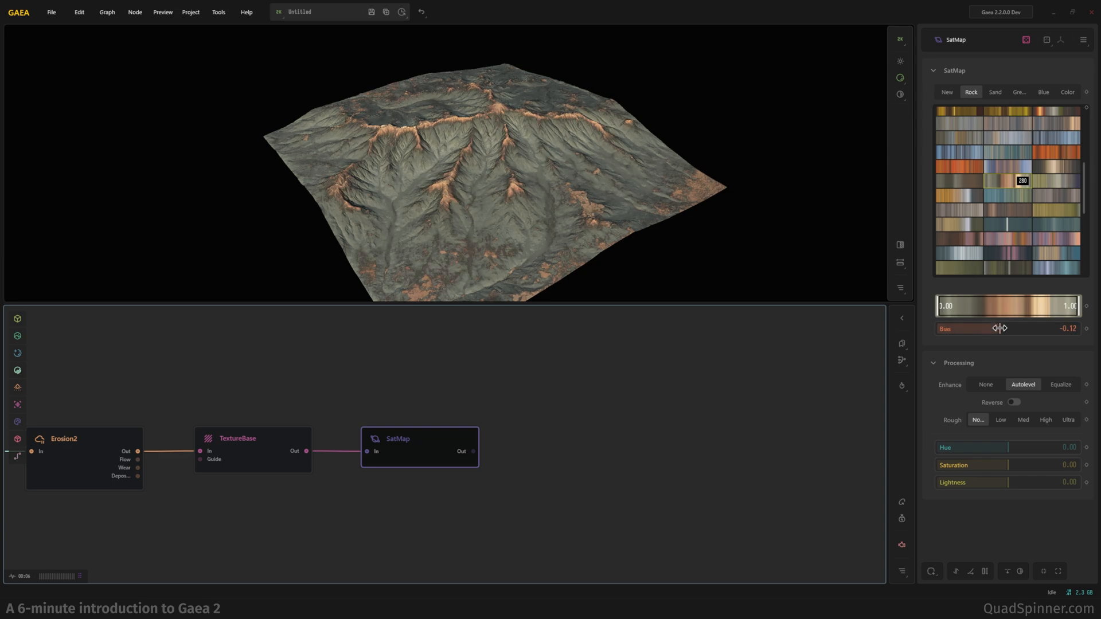
pyautogui.moveTo(998, 328); pyautogui.dragTo(1011, 328)
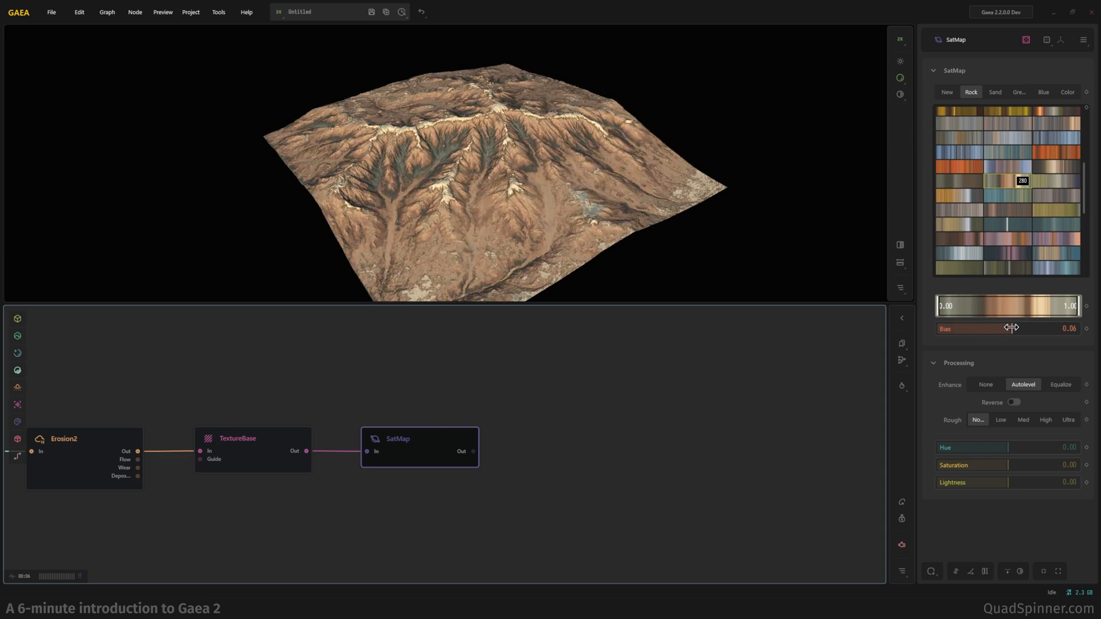
pyautogui.moveTo(1014, 328); pyautogui.dragTo(1006, 328)
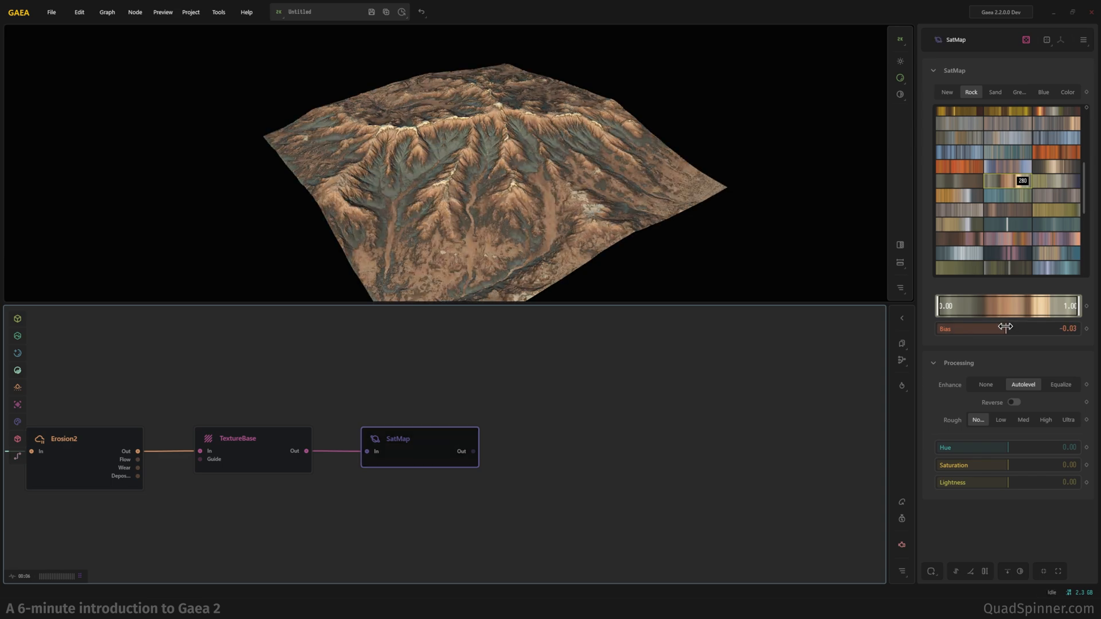
pyautogui.moveTo(1005, 328); pyautogui.dragTo(1019, 329)
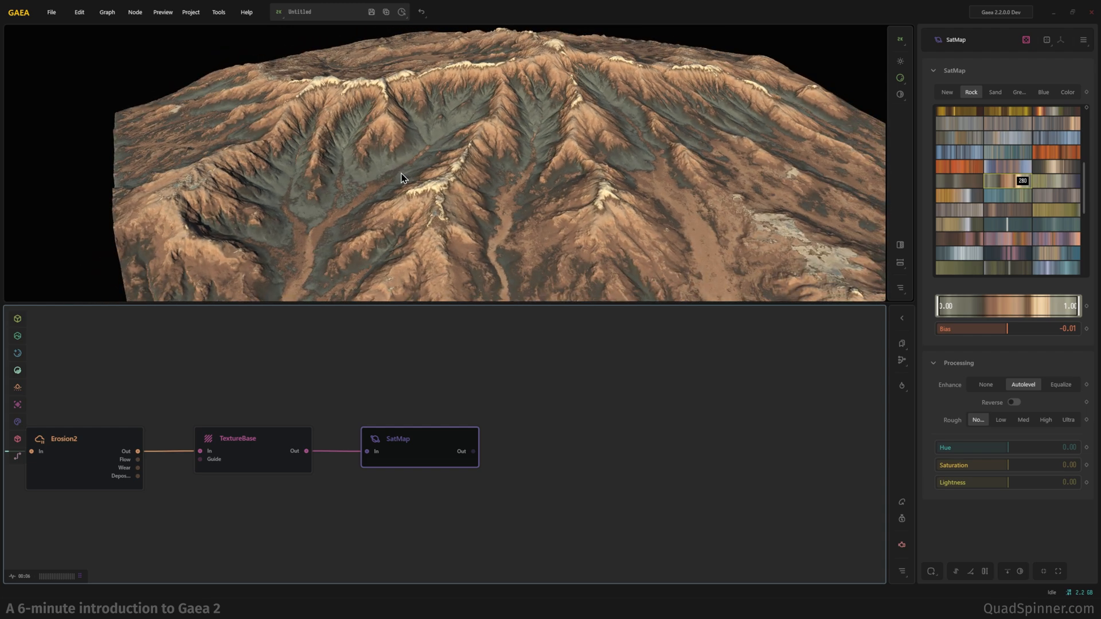
# Pull a connection from SatMap's output to list candidate nodes like Erosion2, Perlin and Combine.
pyautogui.moveTo(421, 176); pyautogui.dragTo(422, 203)
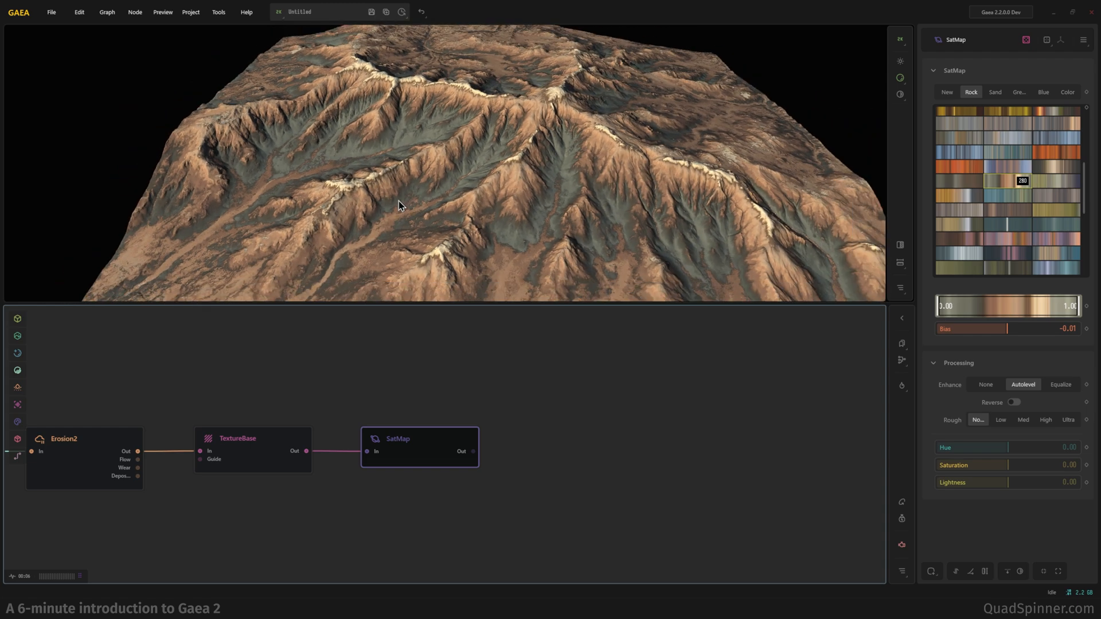
pyautogui.moveTo(401, 204); pyautogui.dragTo(406, 175)
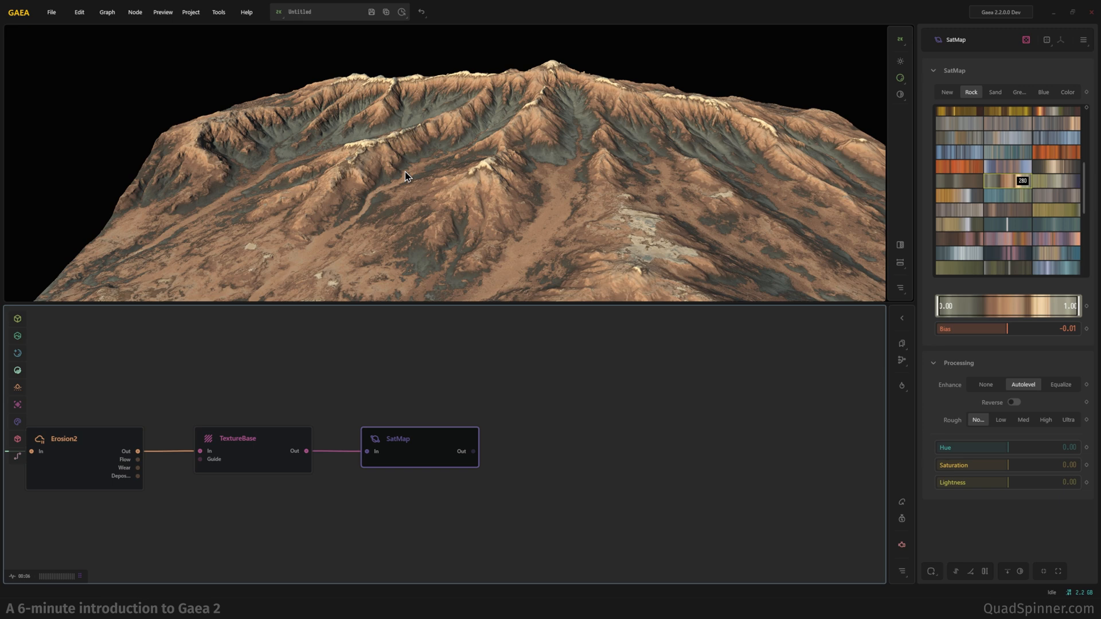
pyautogui.moveTo(507, 451)
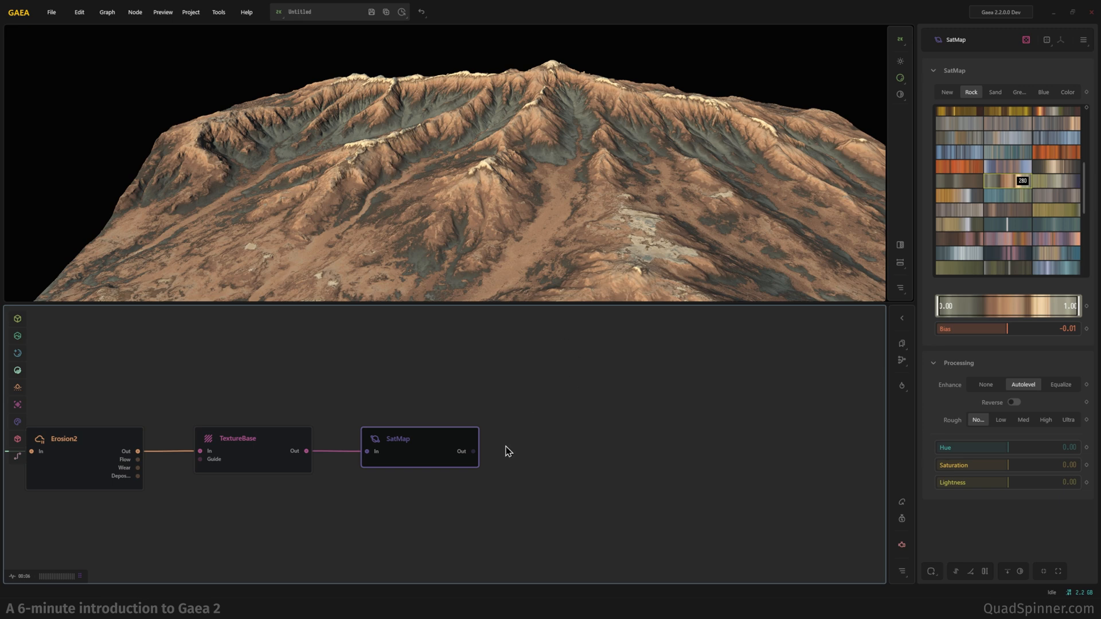
pyautogui.moveTo(471, 451); pyautogui.dragTo(551, 451)
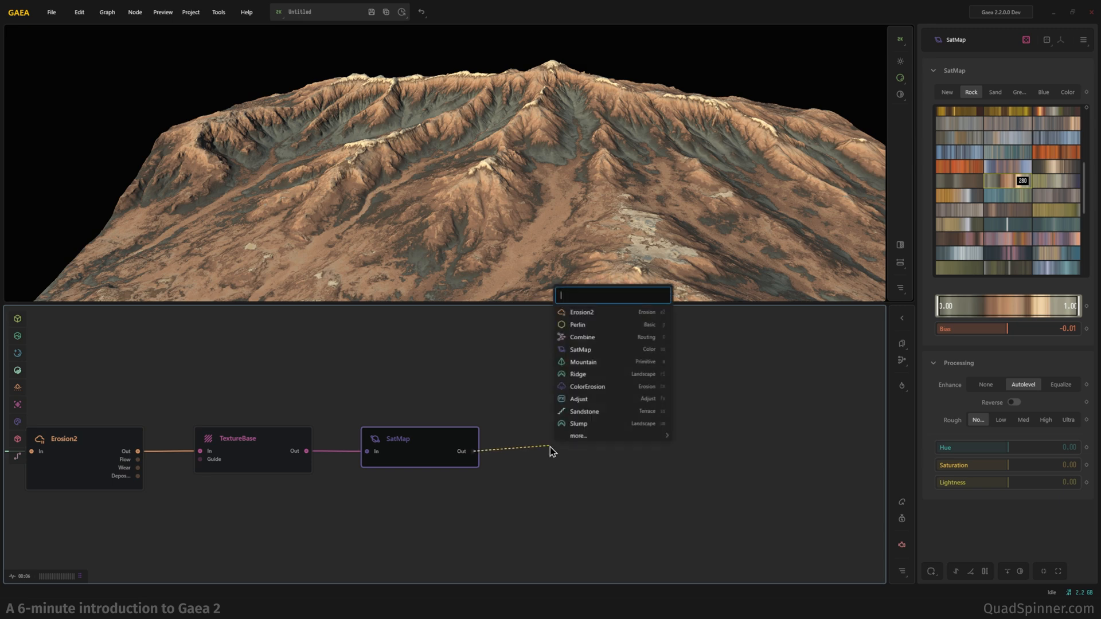
# Add a ColorErosion node after SatMap with Color Hold set to 0.74.
pyautogui.write('ce')
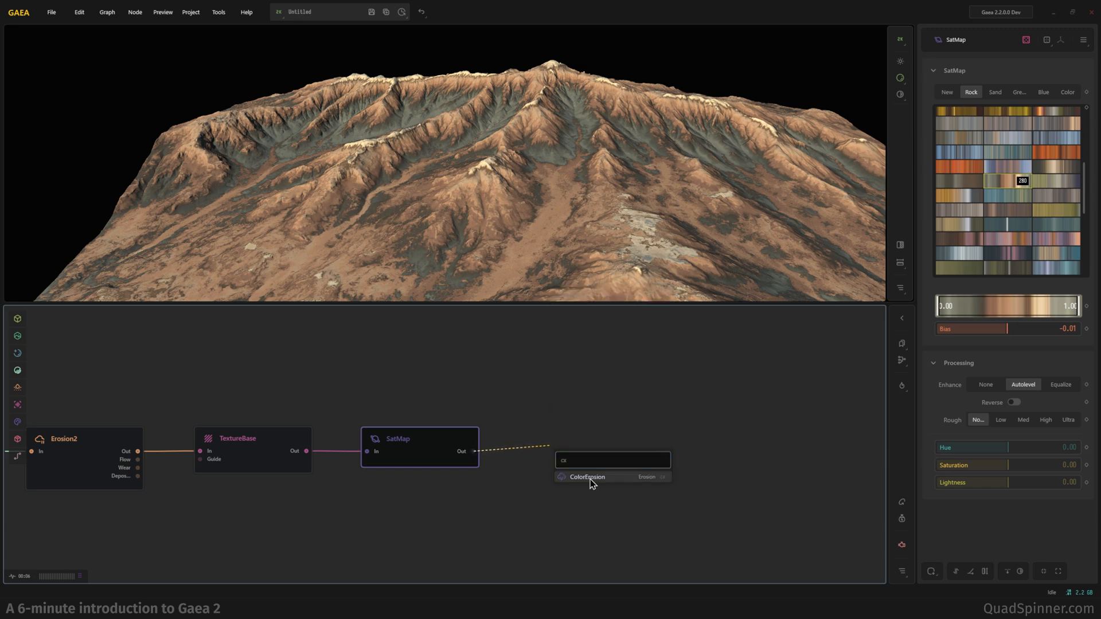
pyautogui.click(587, 477)
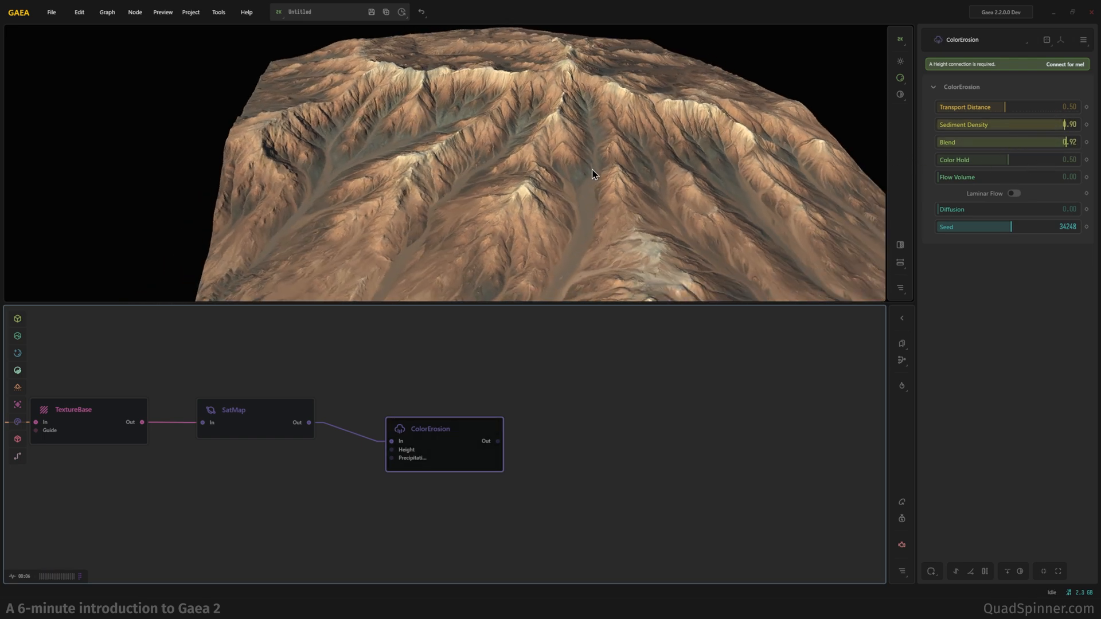
pyautogui.moveTo(1004, 159); pyautogui.dragTo(1042, 159)
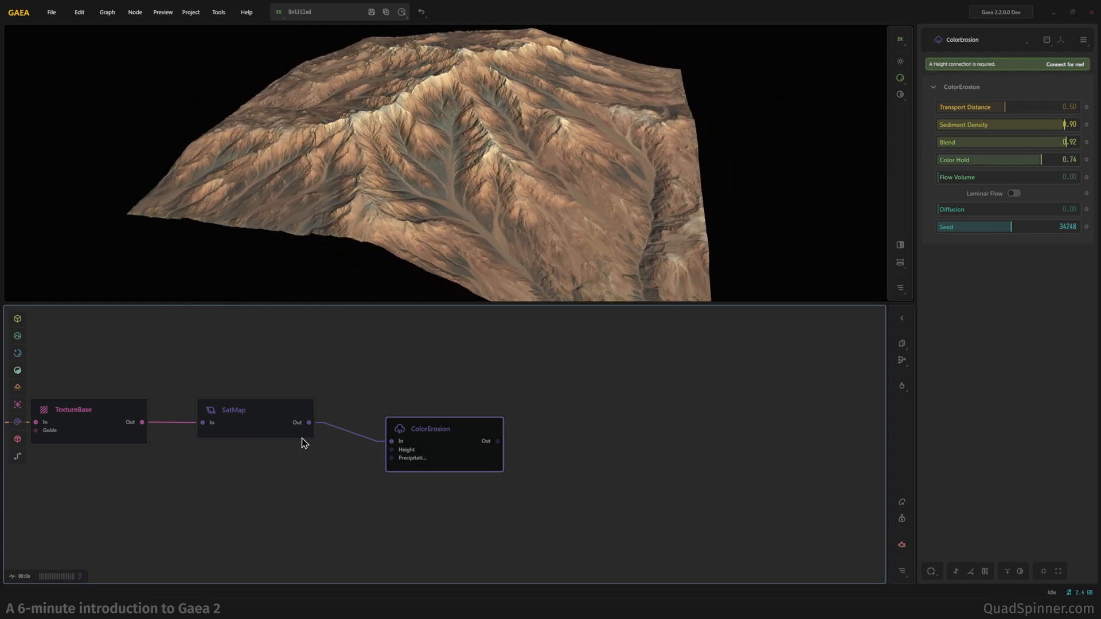
pyautogui.click(233, 410)
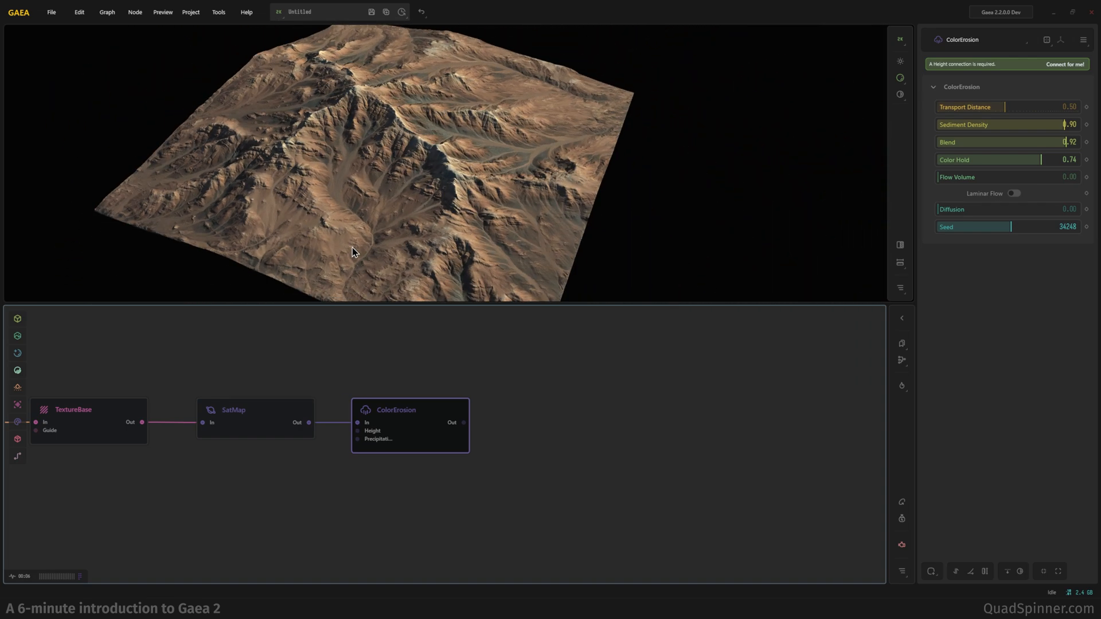
pyautogui.moveTo(352, 253); pyautogui.dragTo(325, 244)
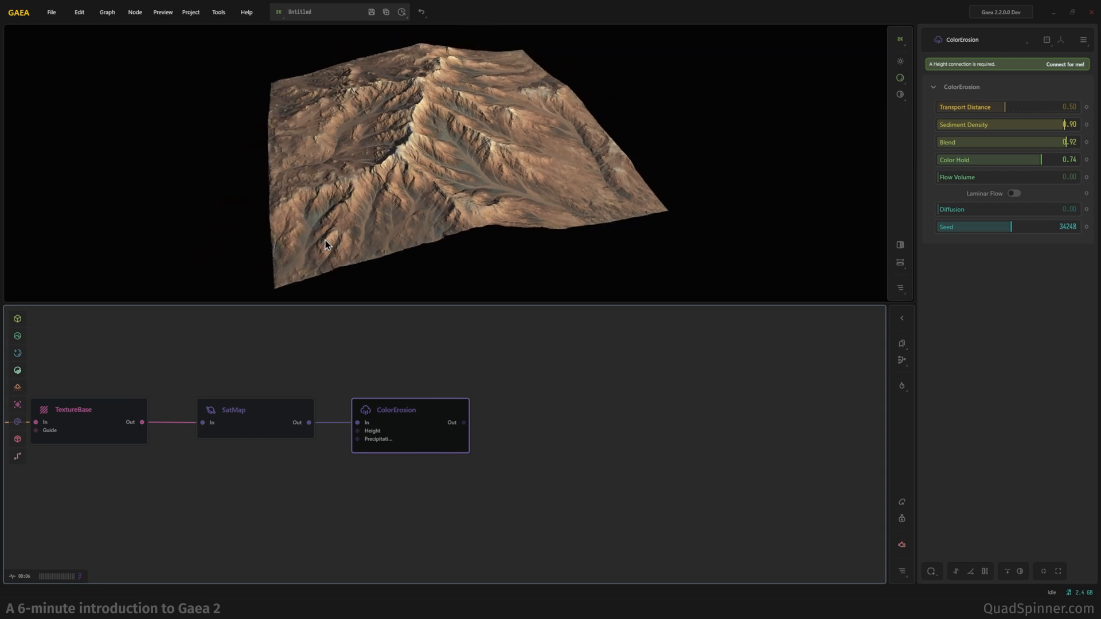